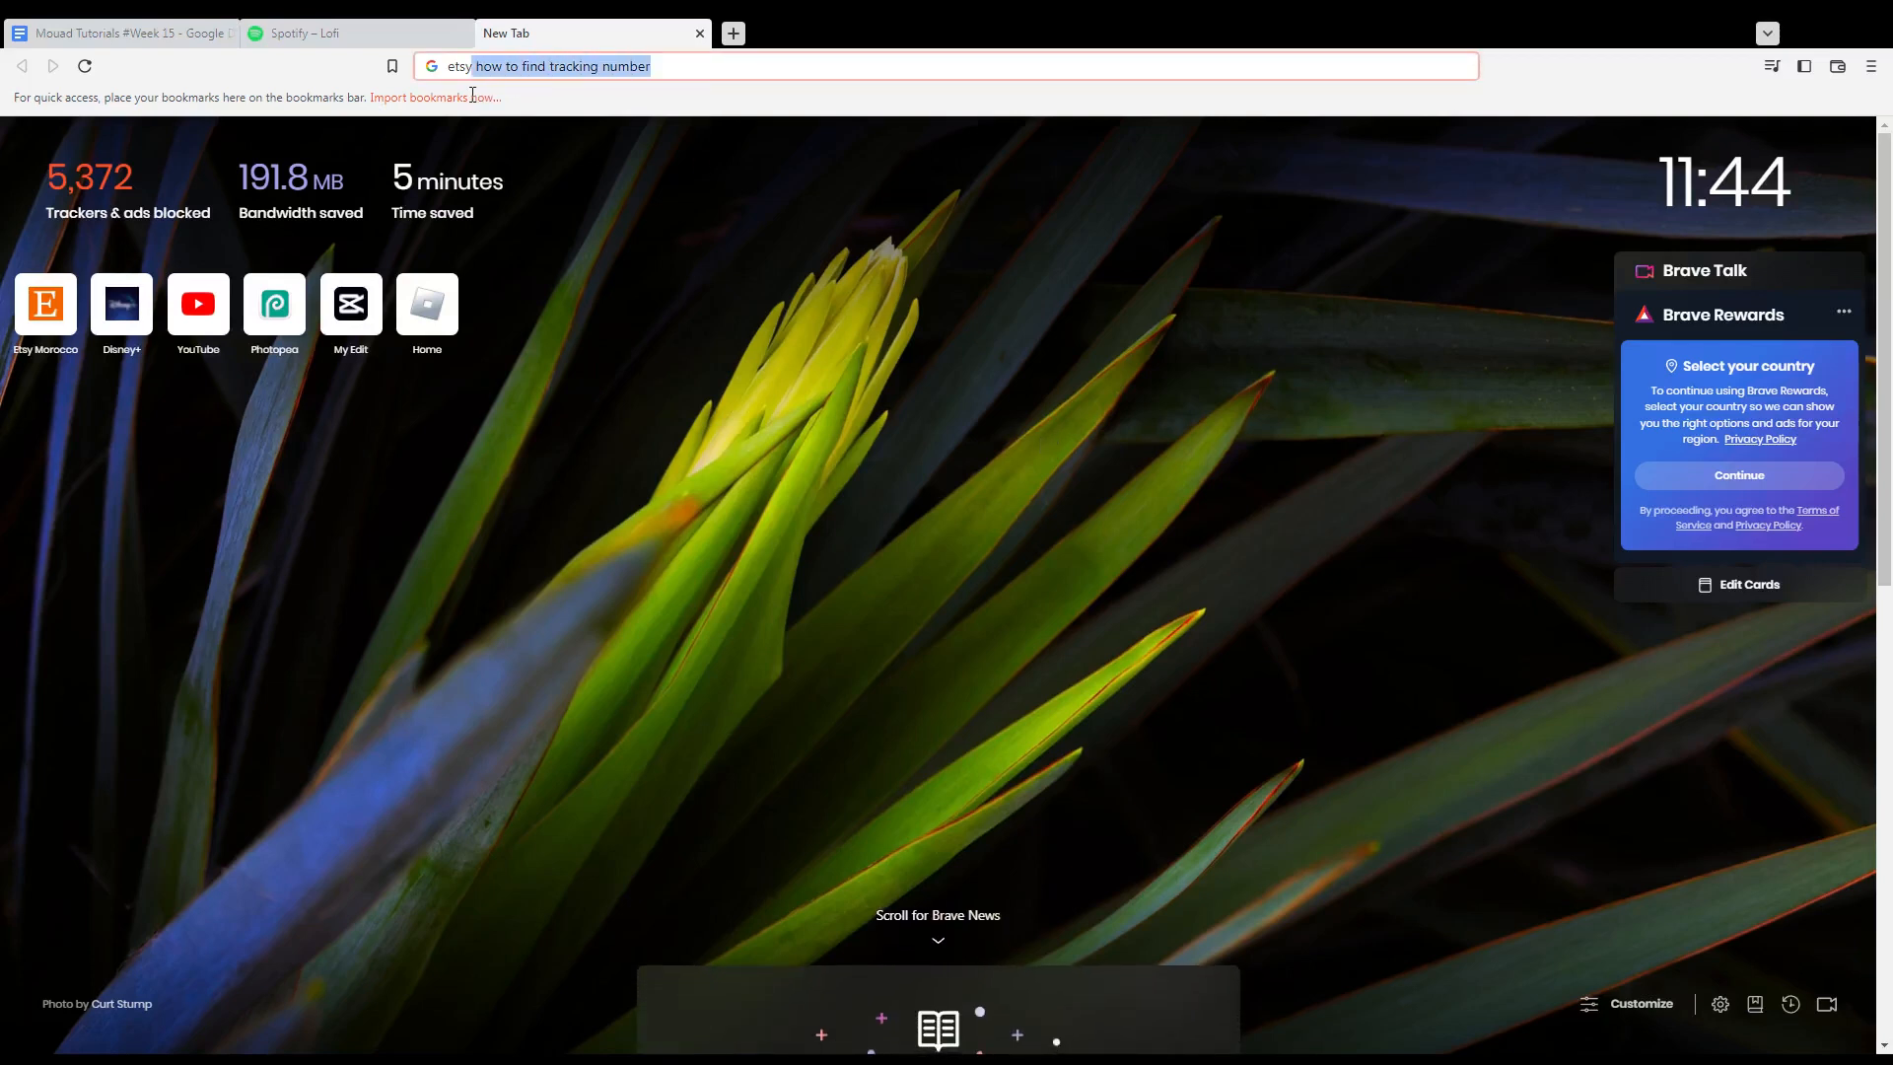
Step: Load etsy.com in Brave's address bar
type("etsy.com")
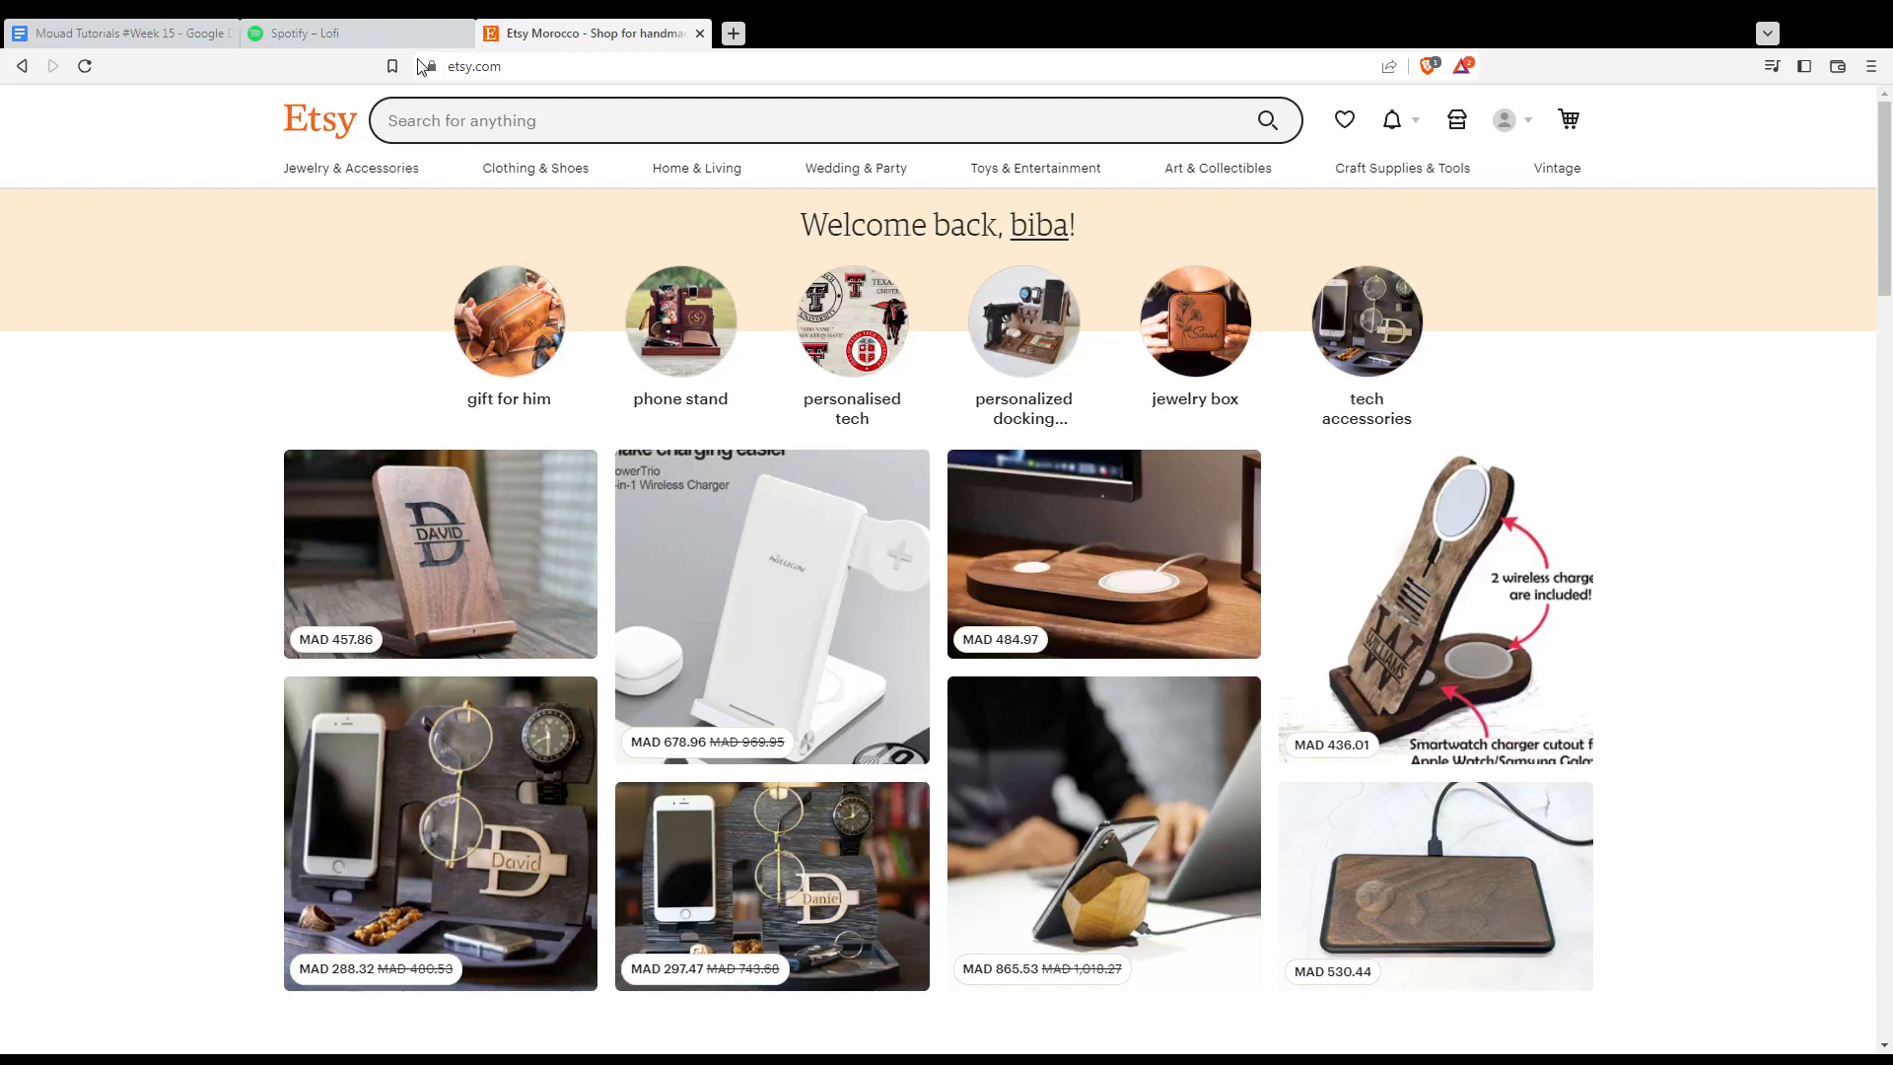
mouse_move(939, 184)
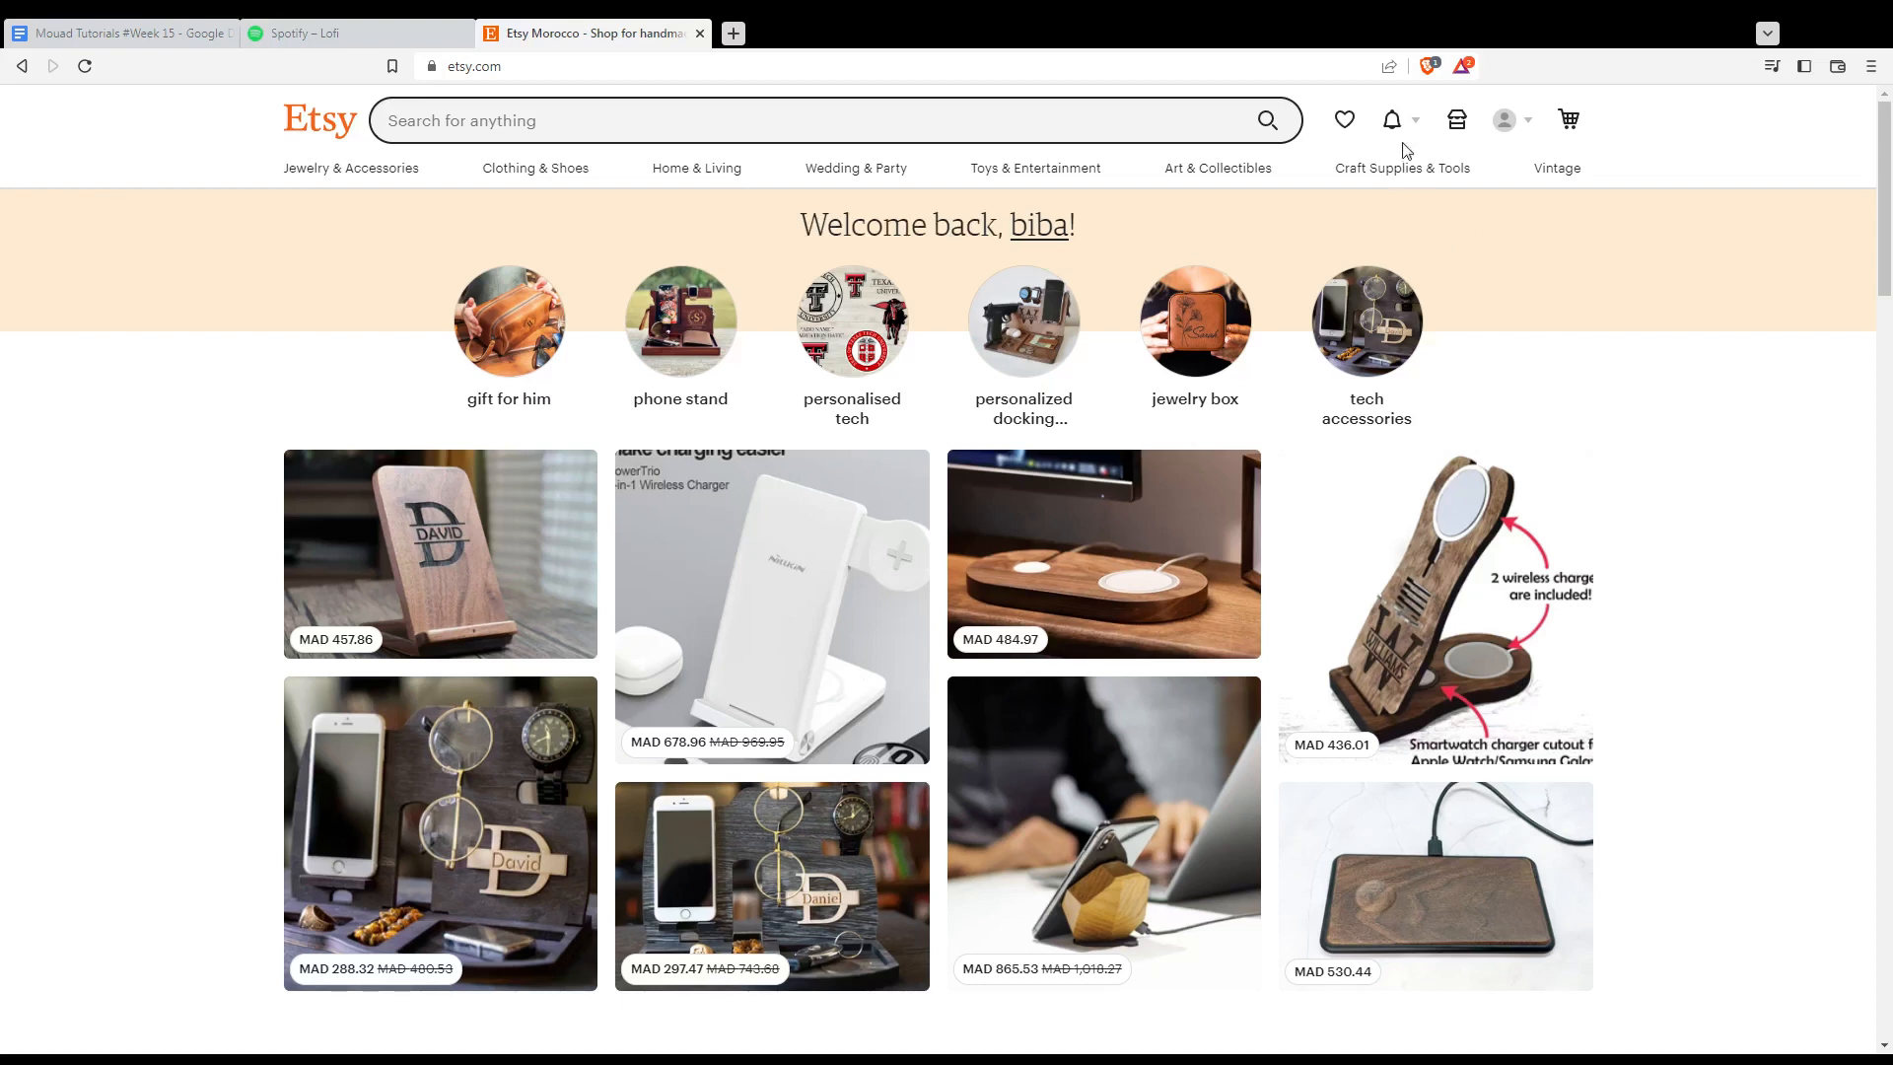
mouse_move(1650, 397)
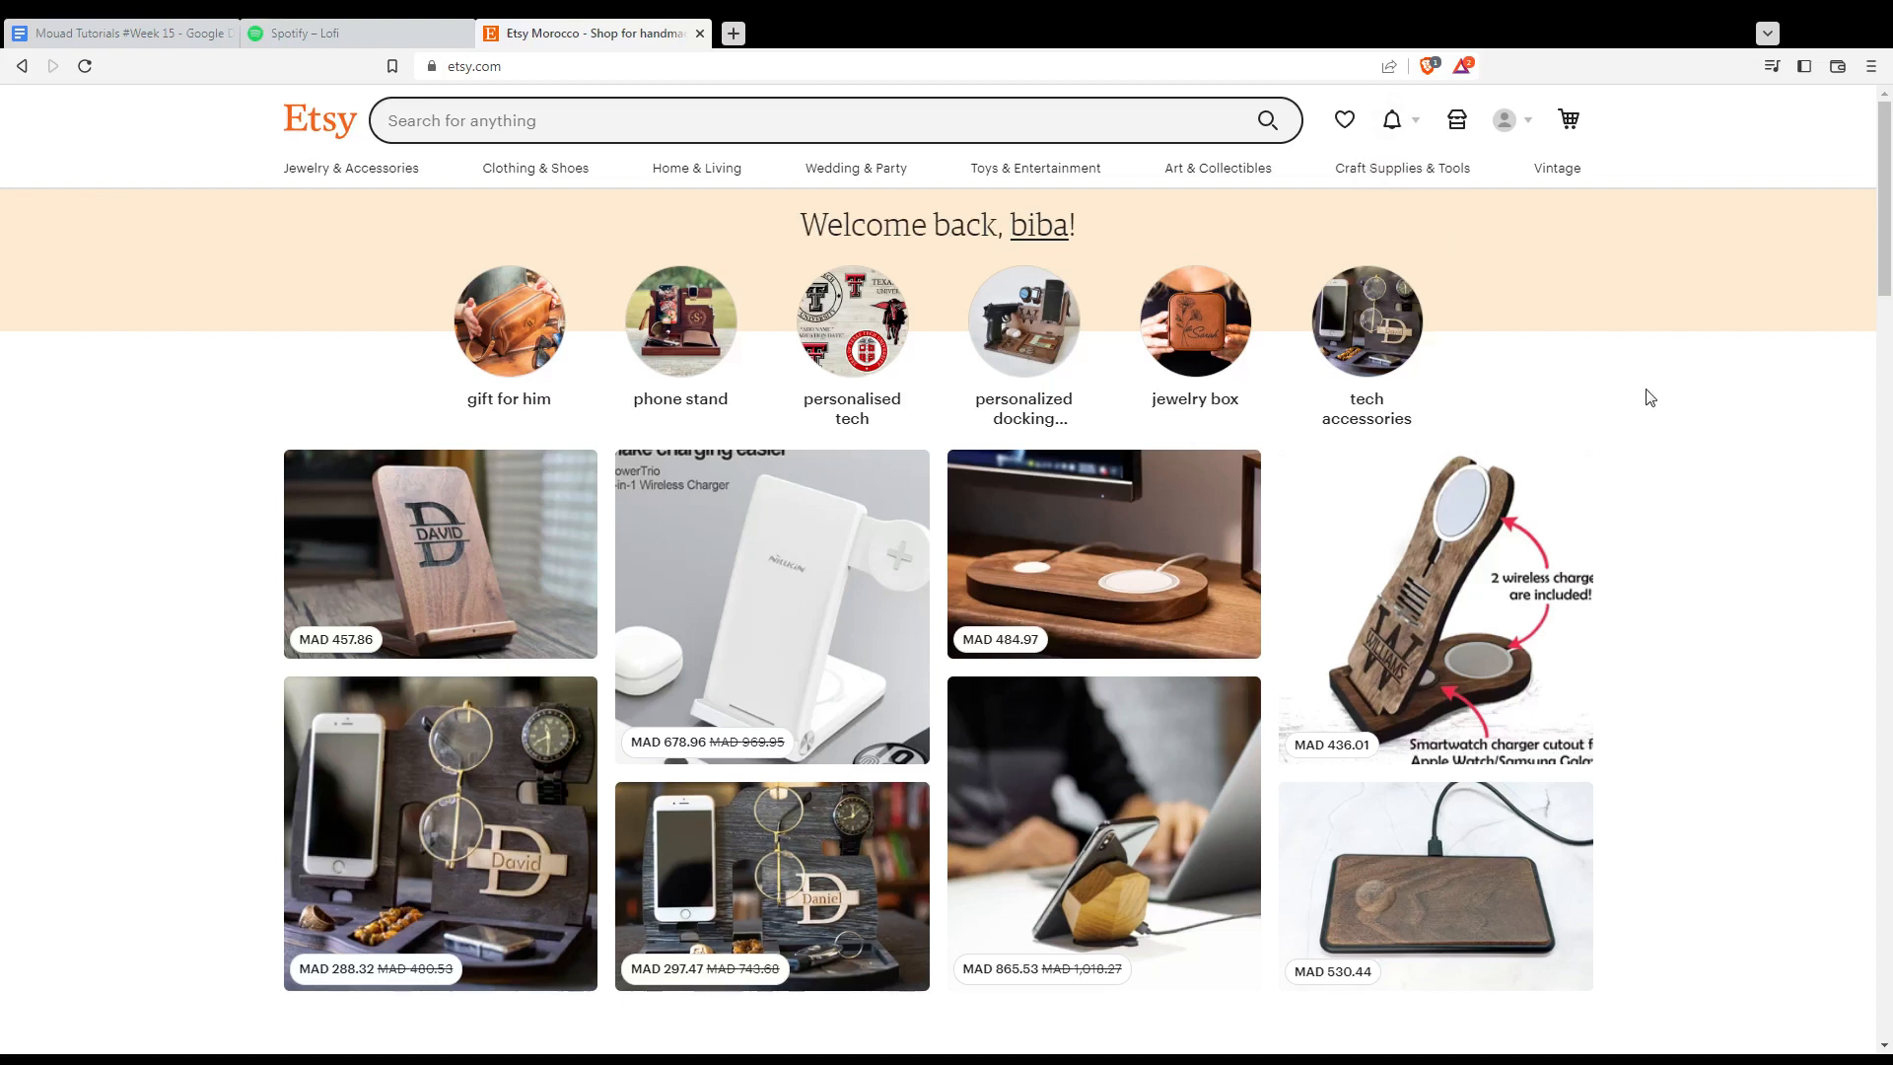
mouse_move(1640, 414)
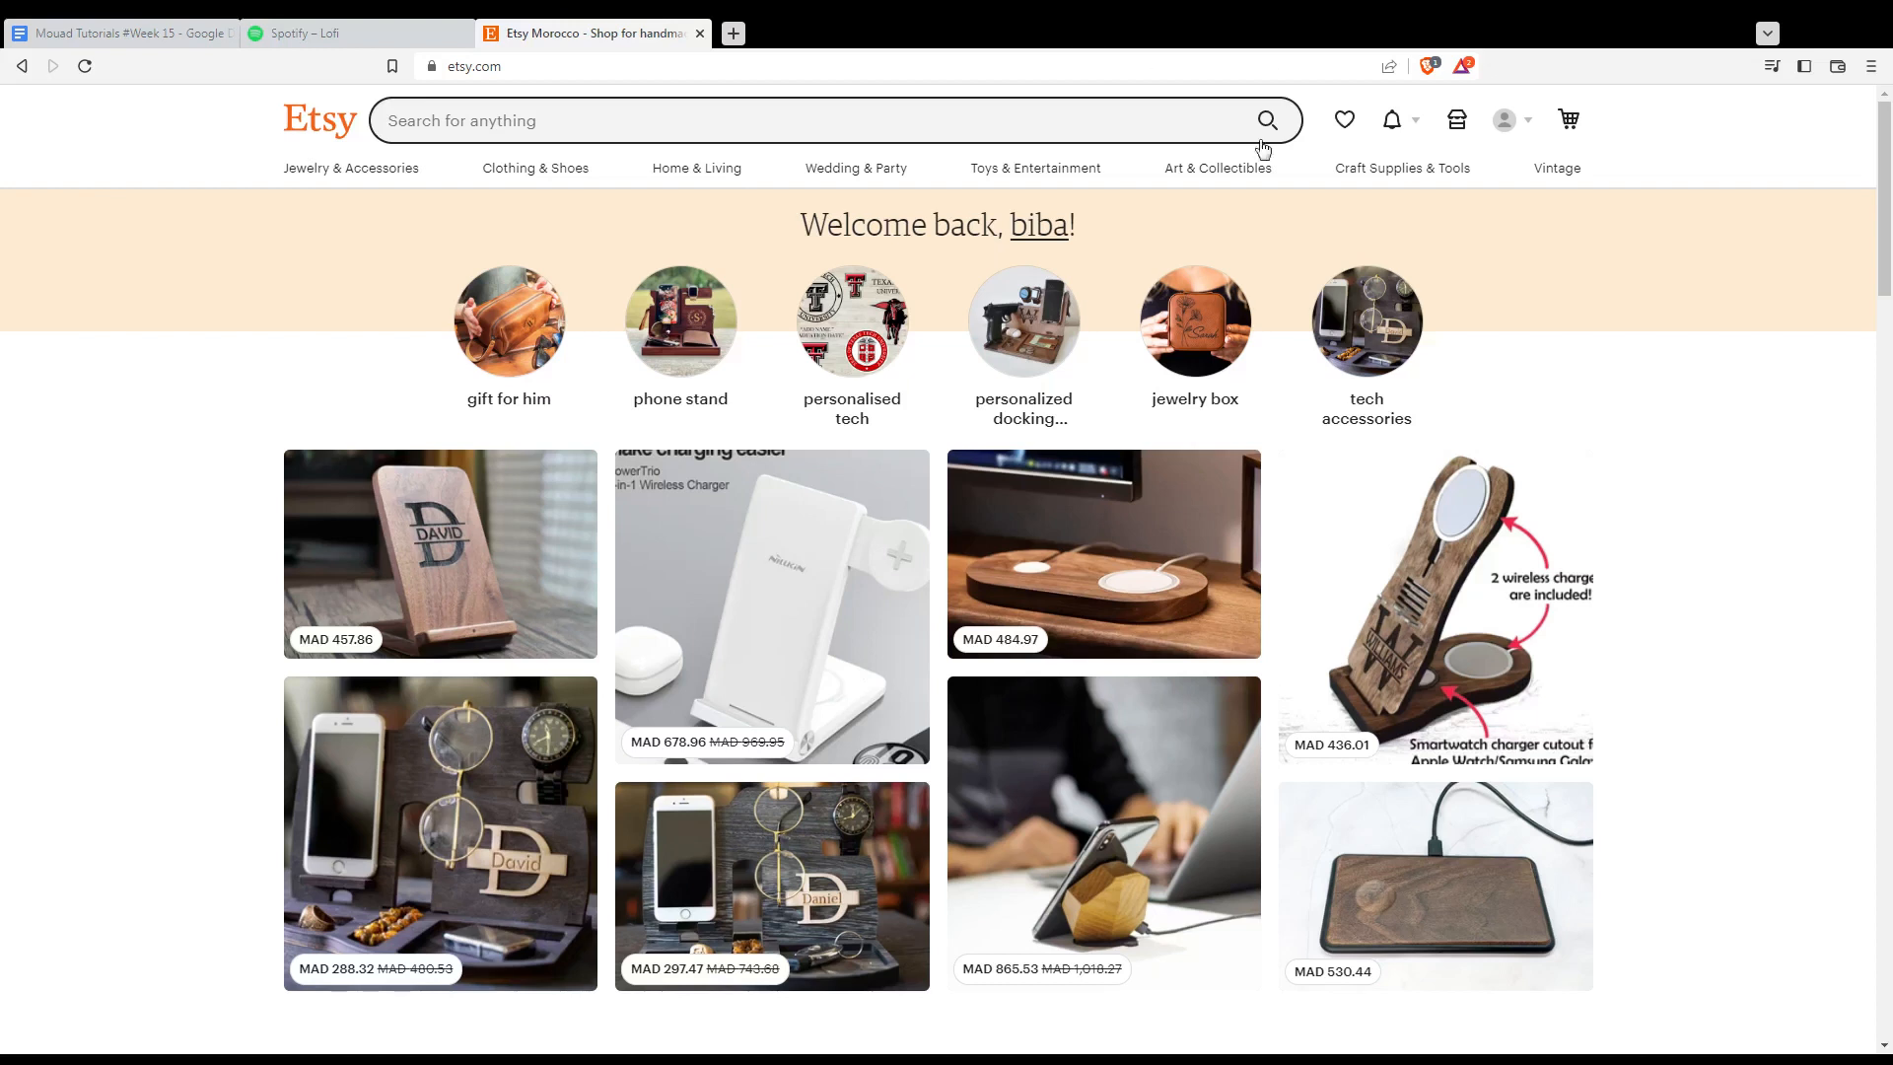
mouse_move(1626, 479)
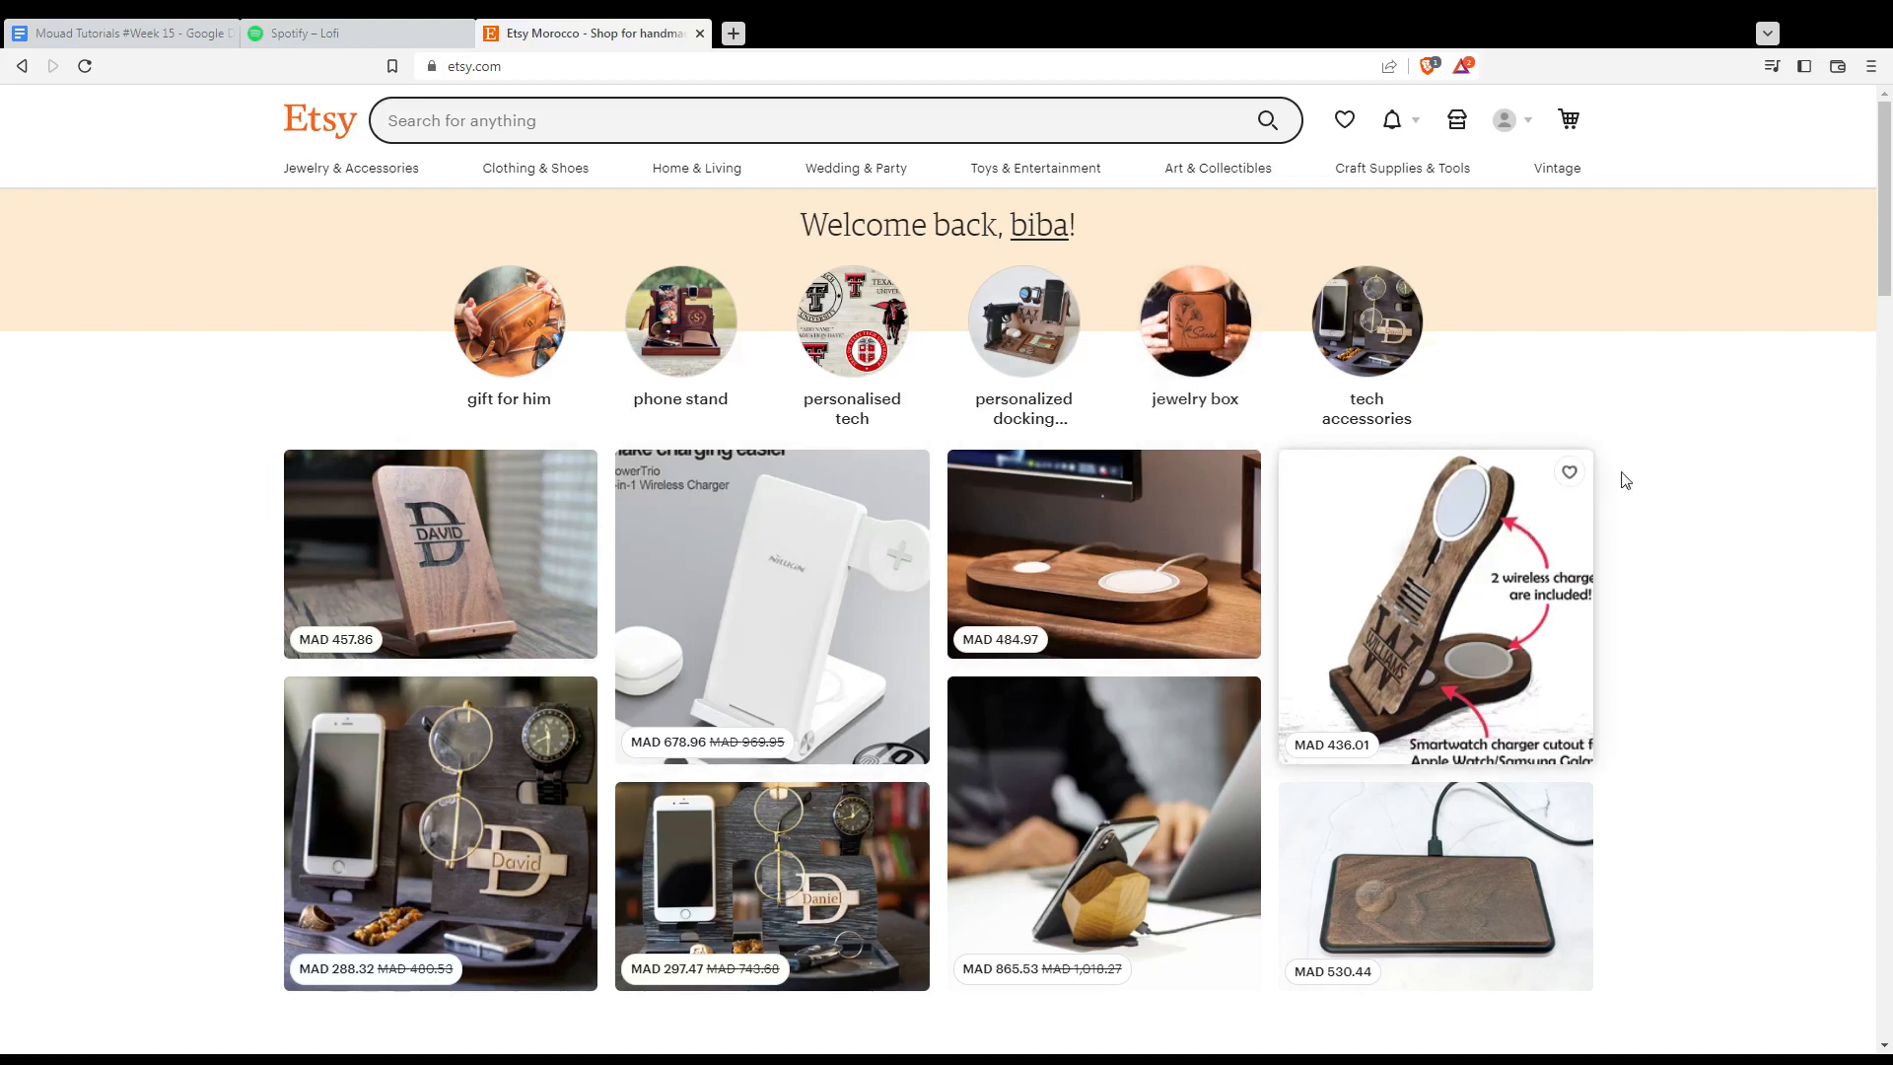
mouse_move(1613, 455)
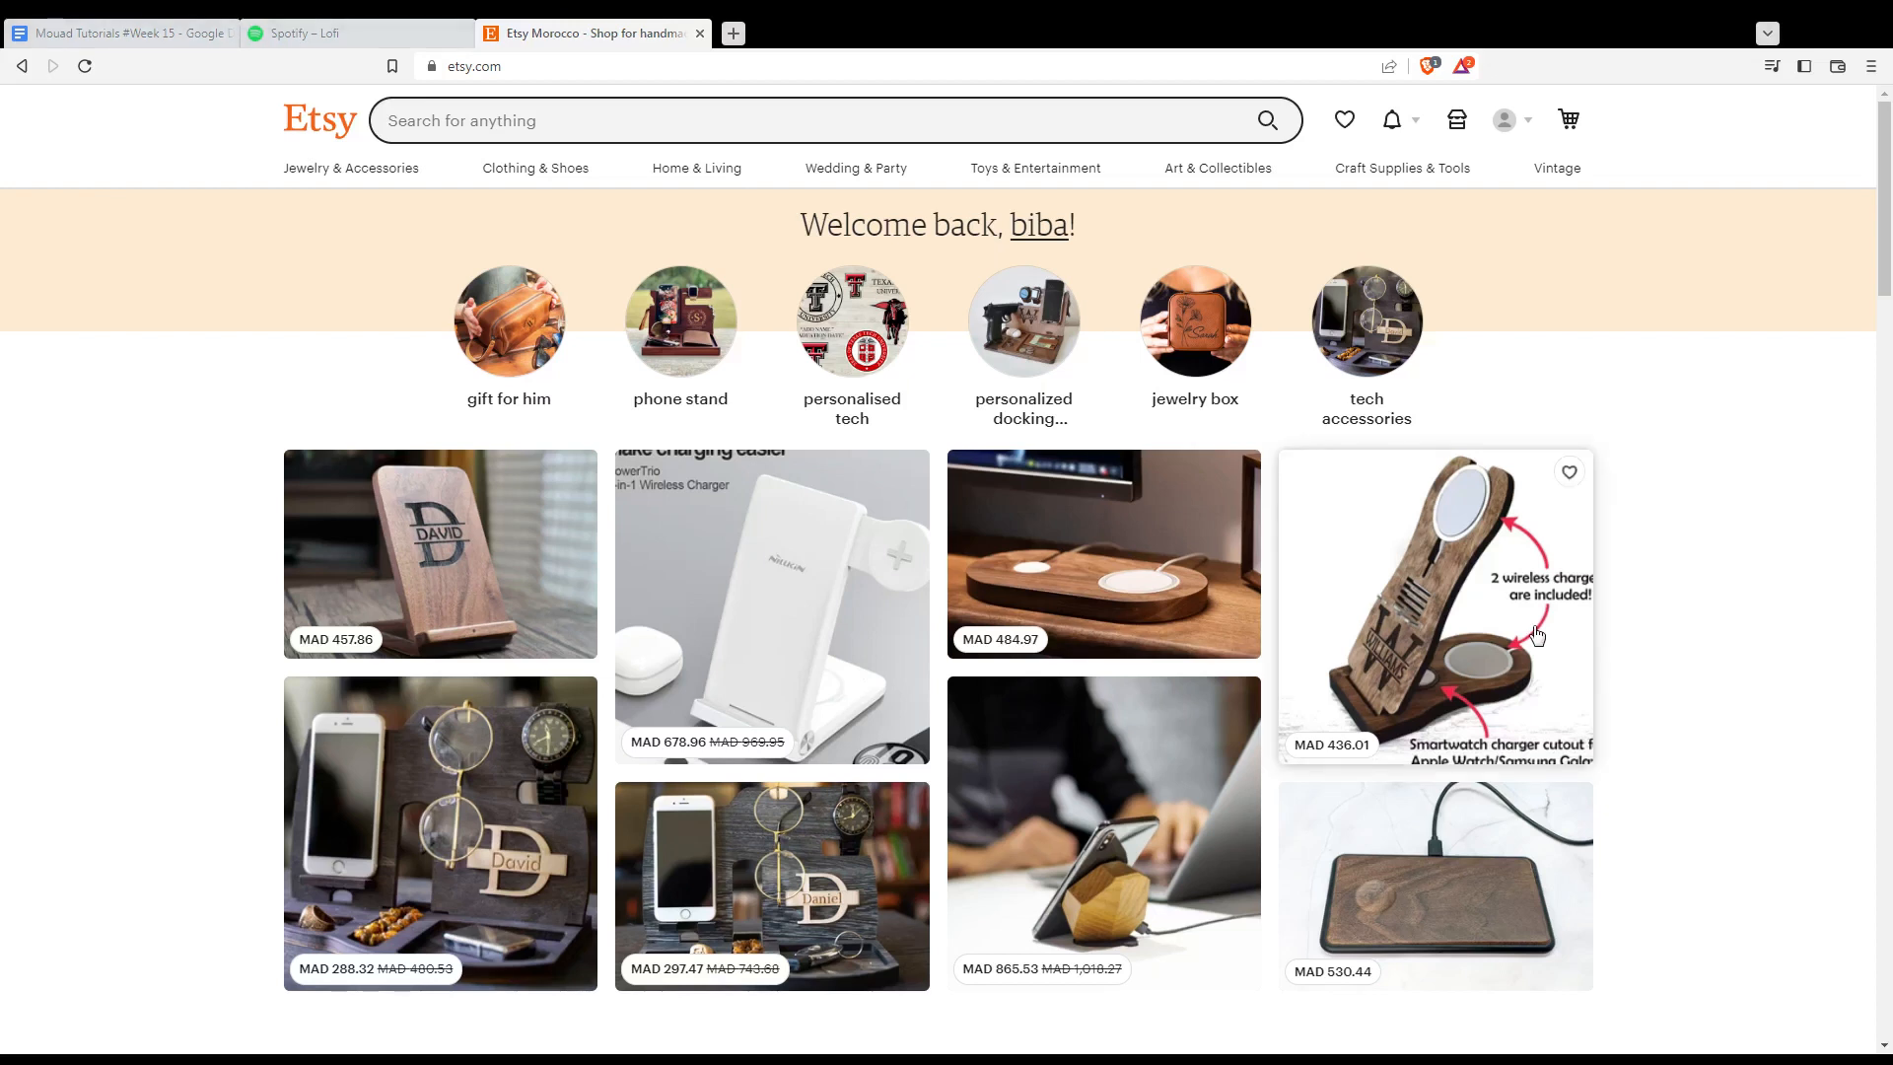
mouse_move(1502, 119)
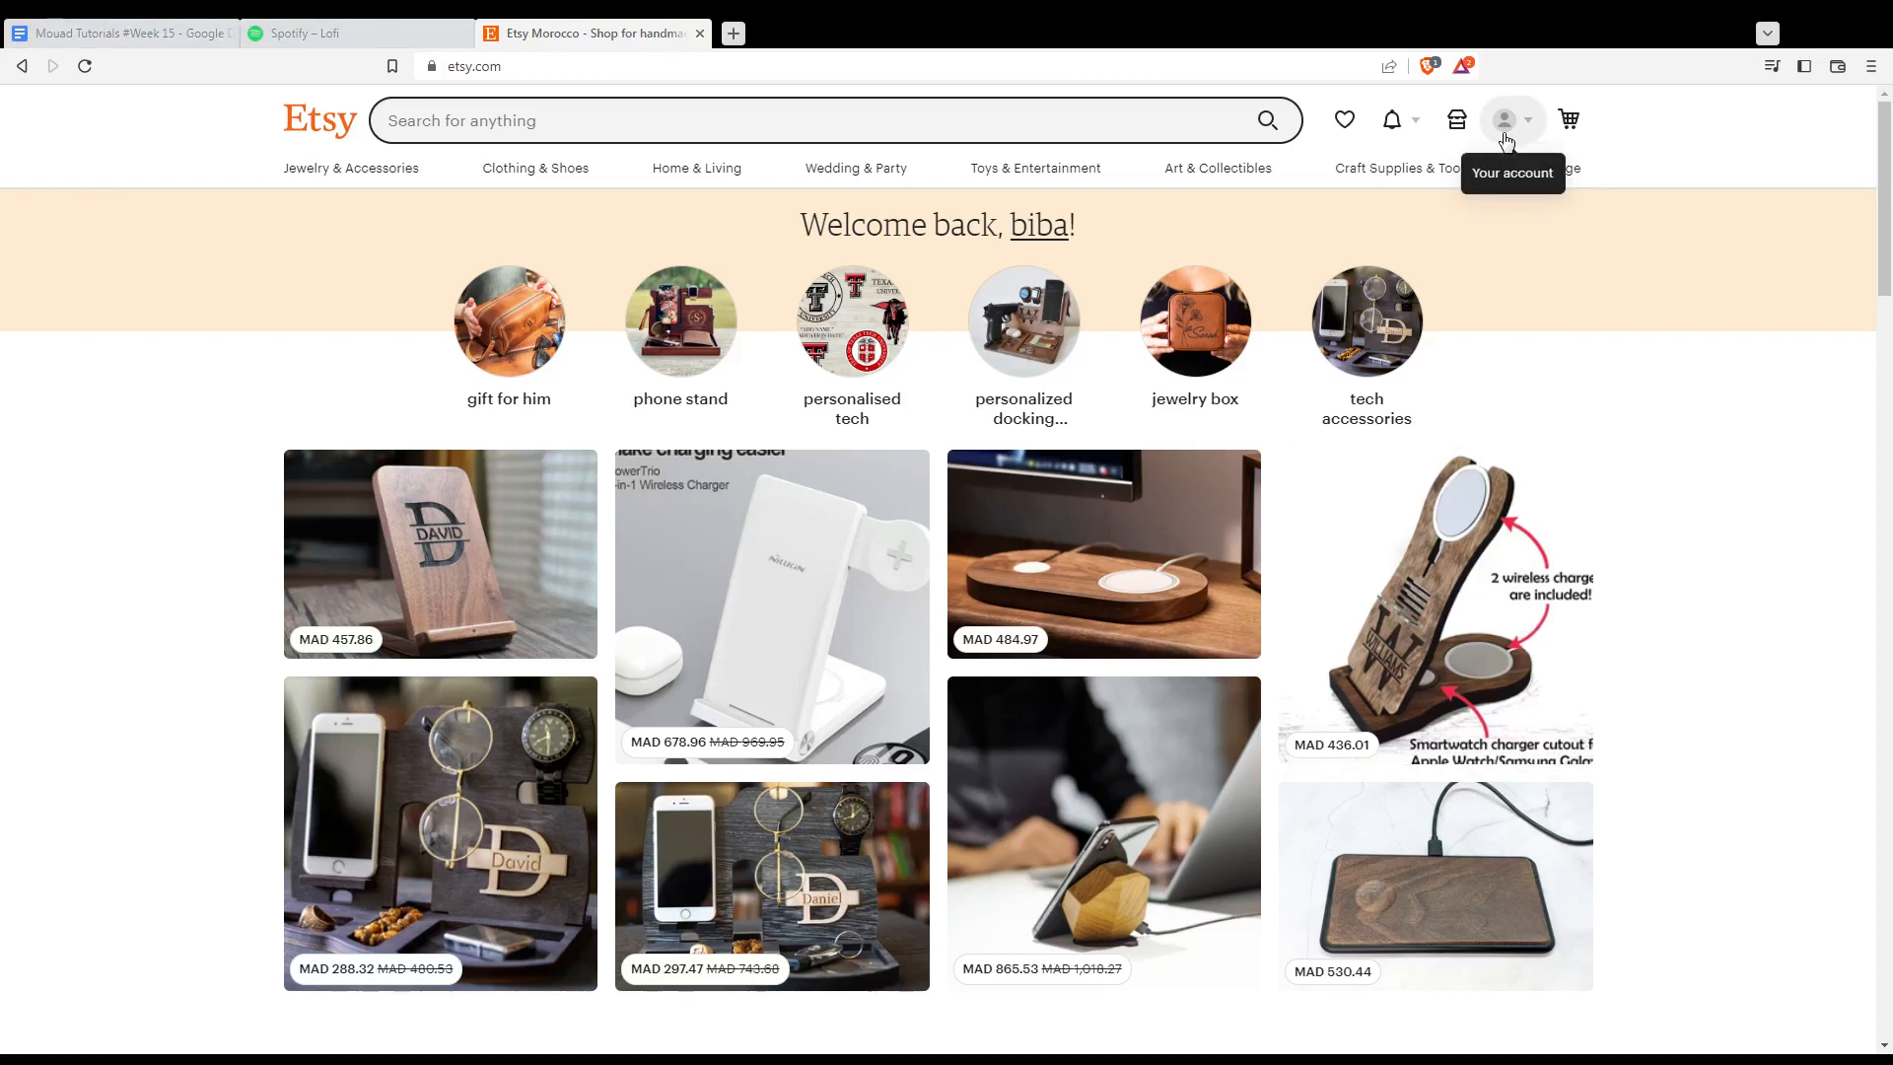
Step: Open Purchases and reviews from the Your account menu
left_click(1503, 120)
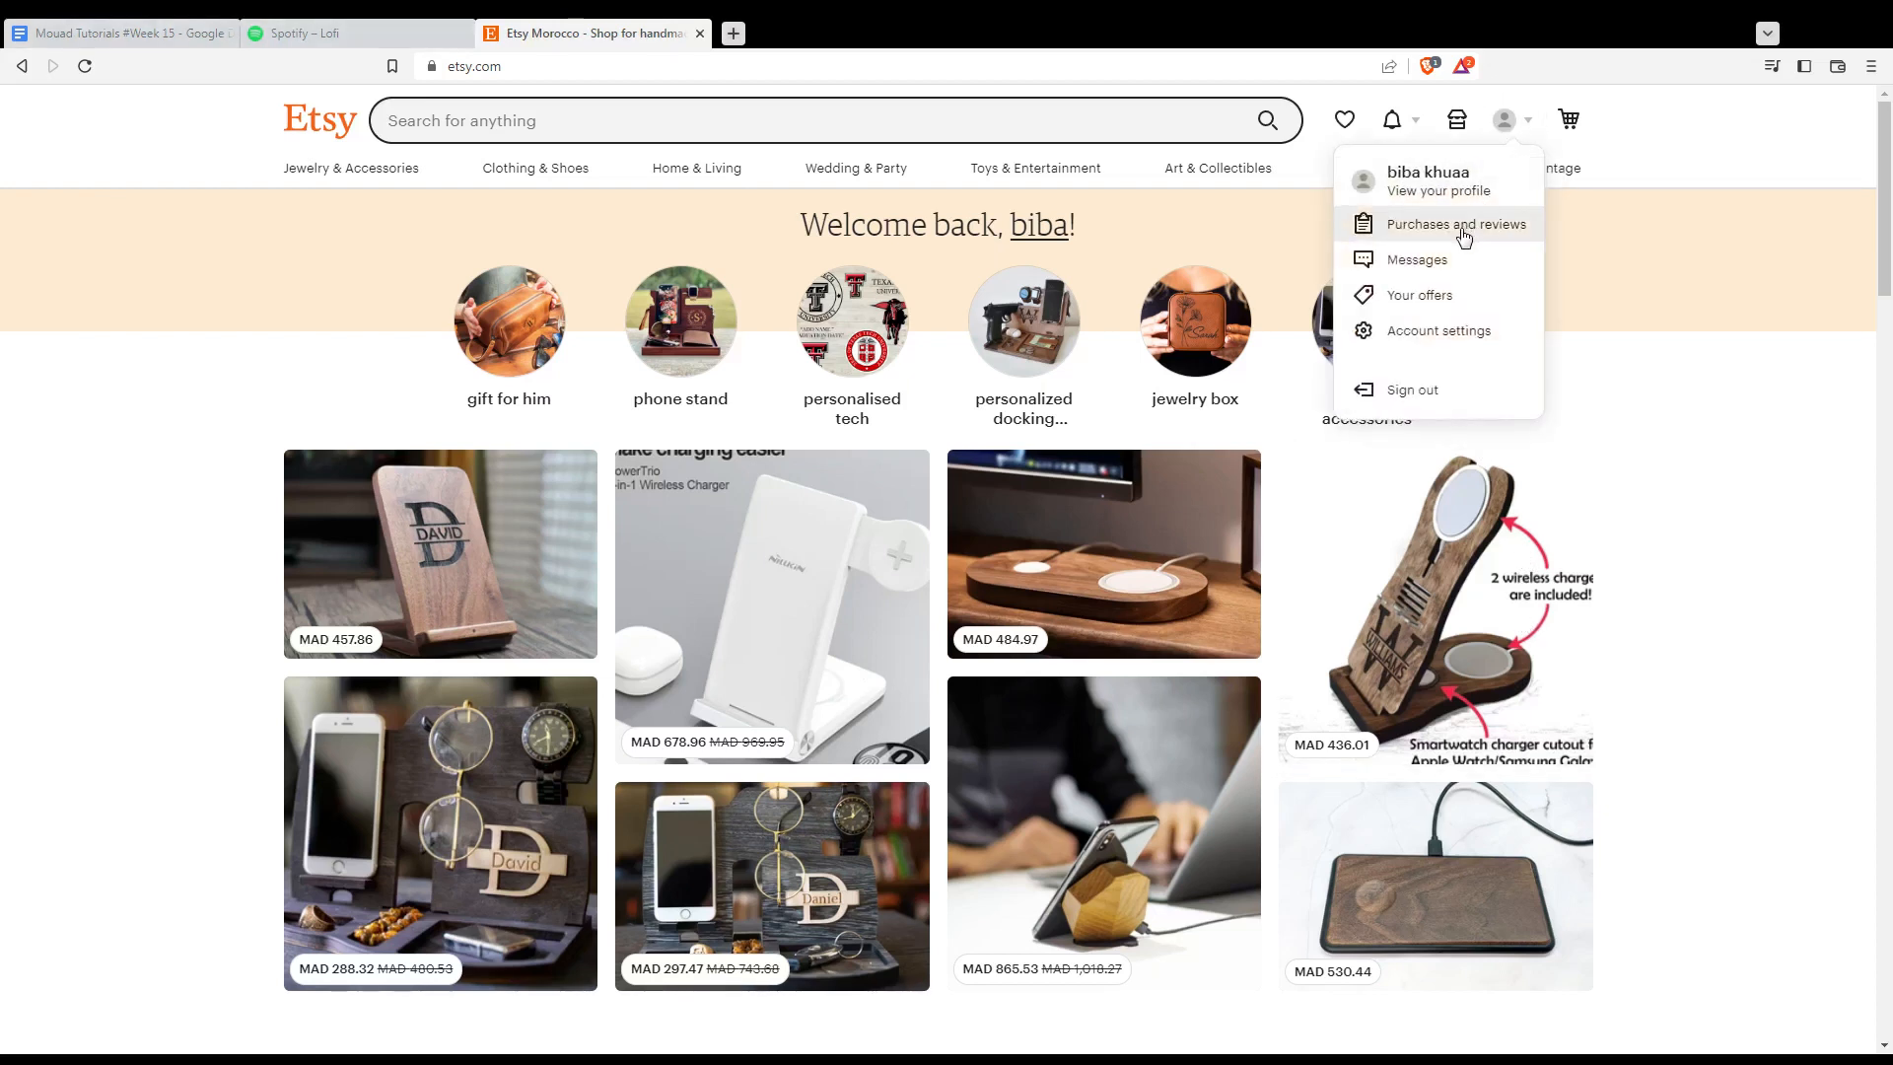
left_click(1457, 224)
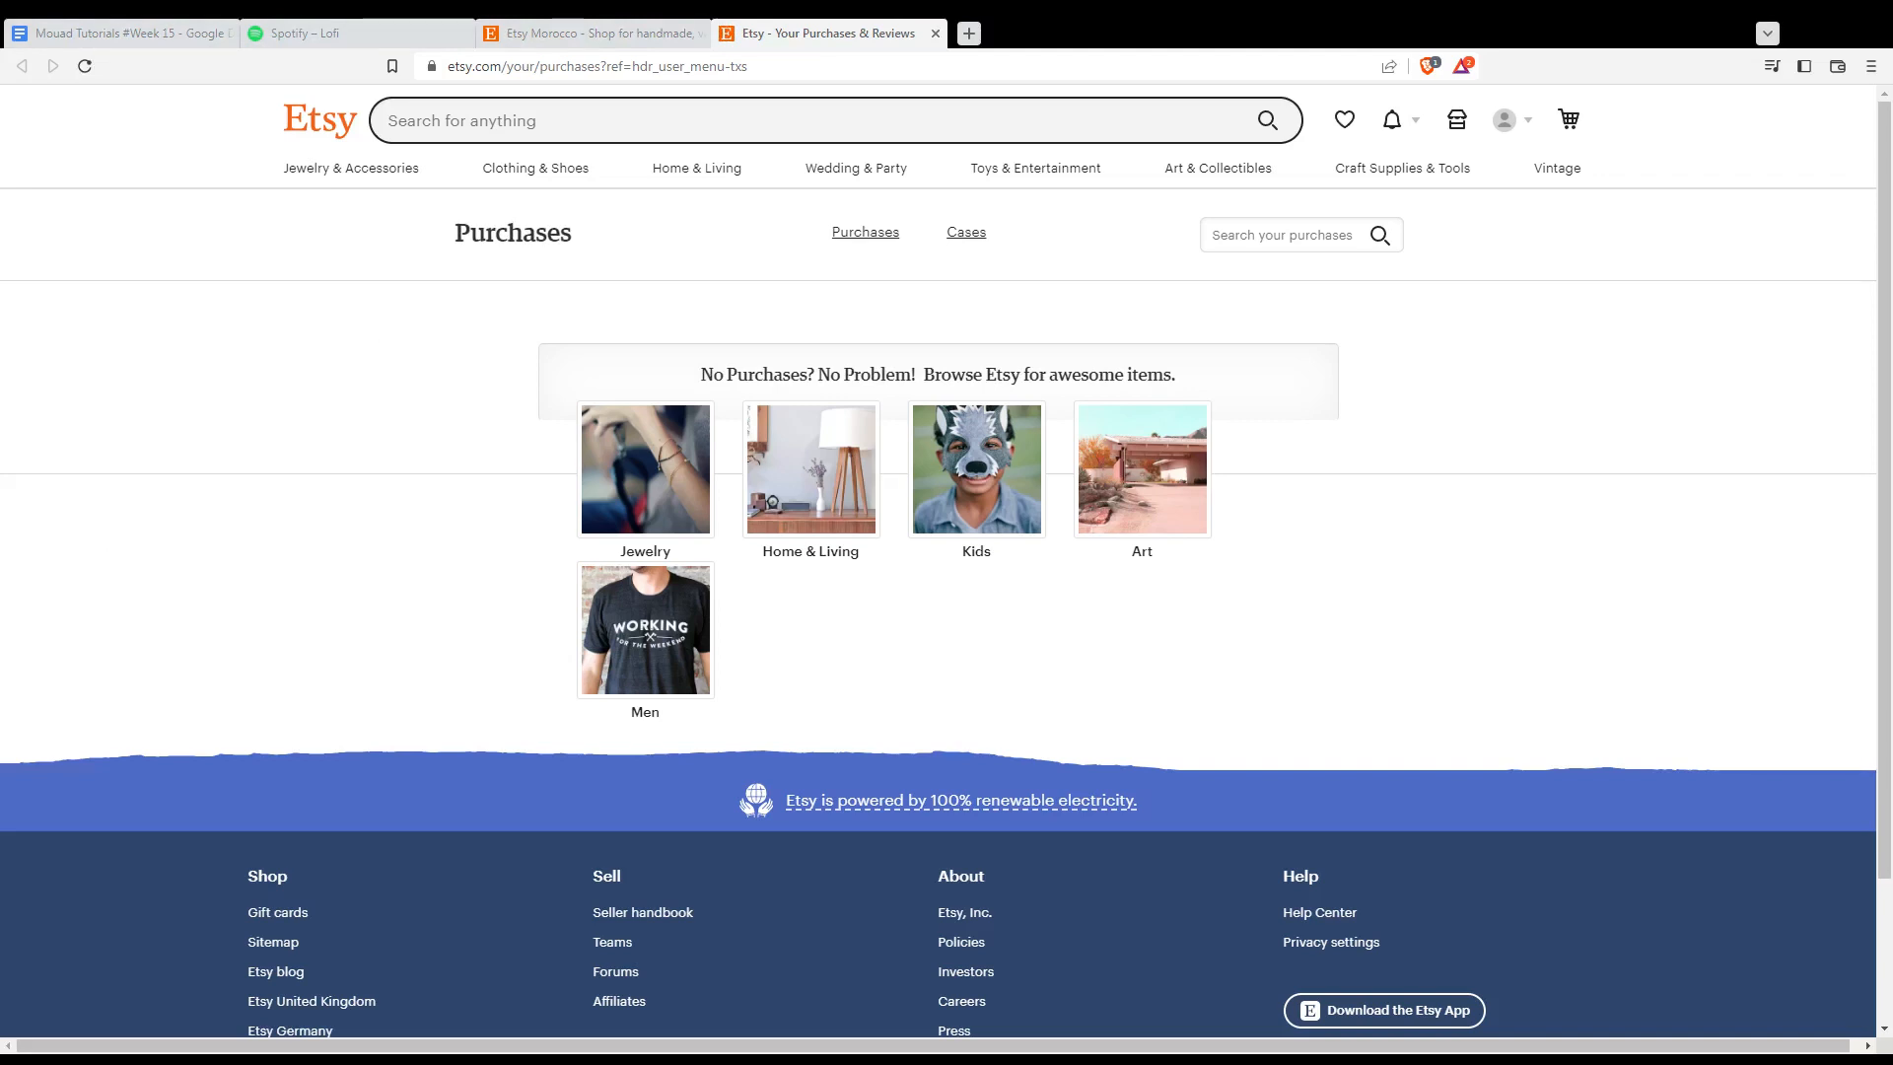
mouse_move(513, 361)
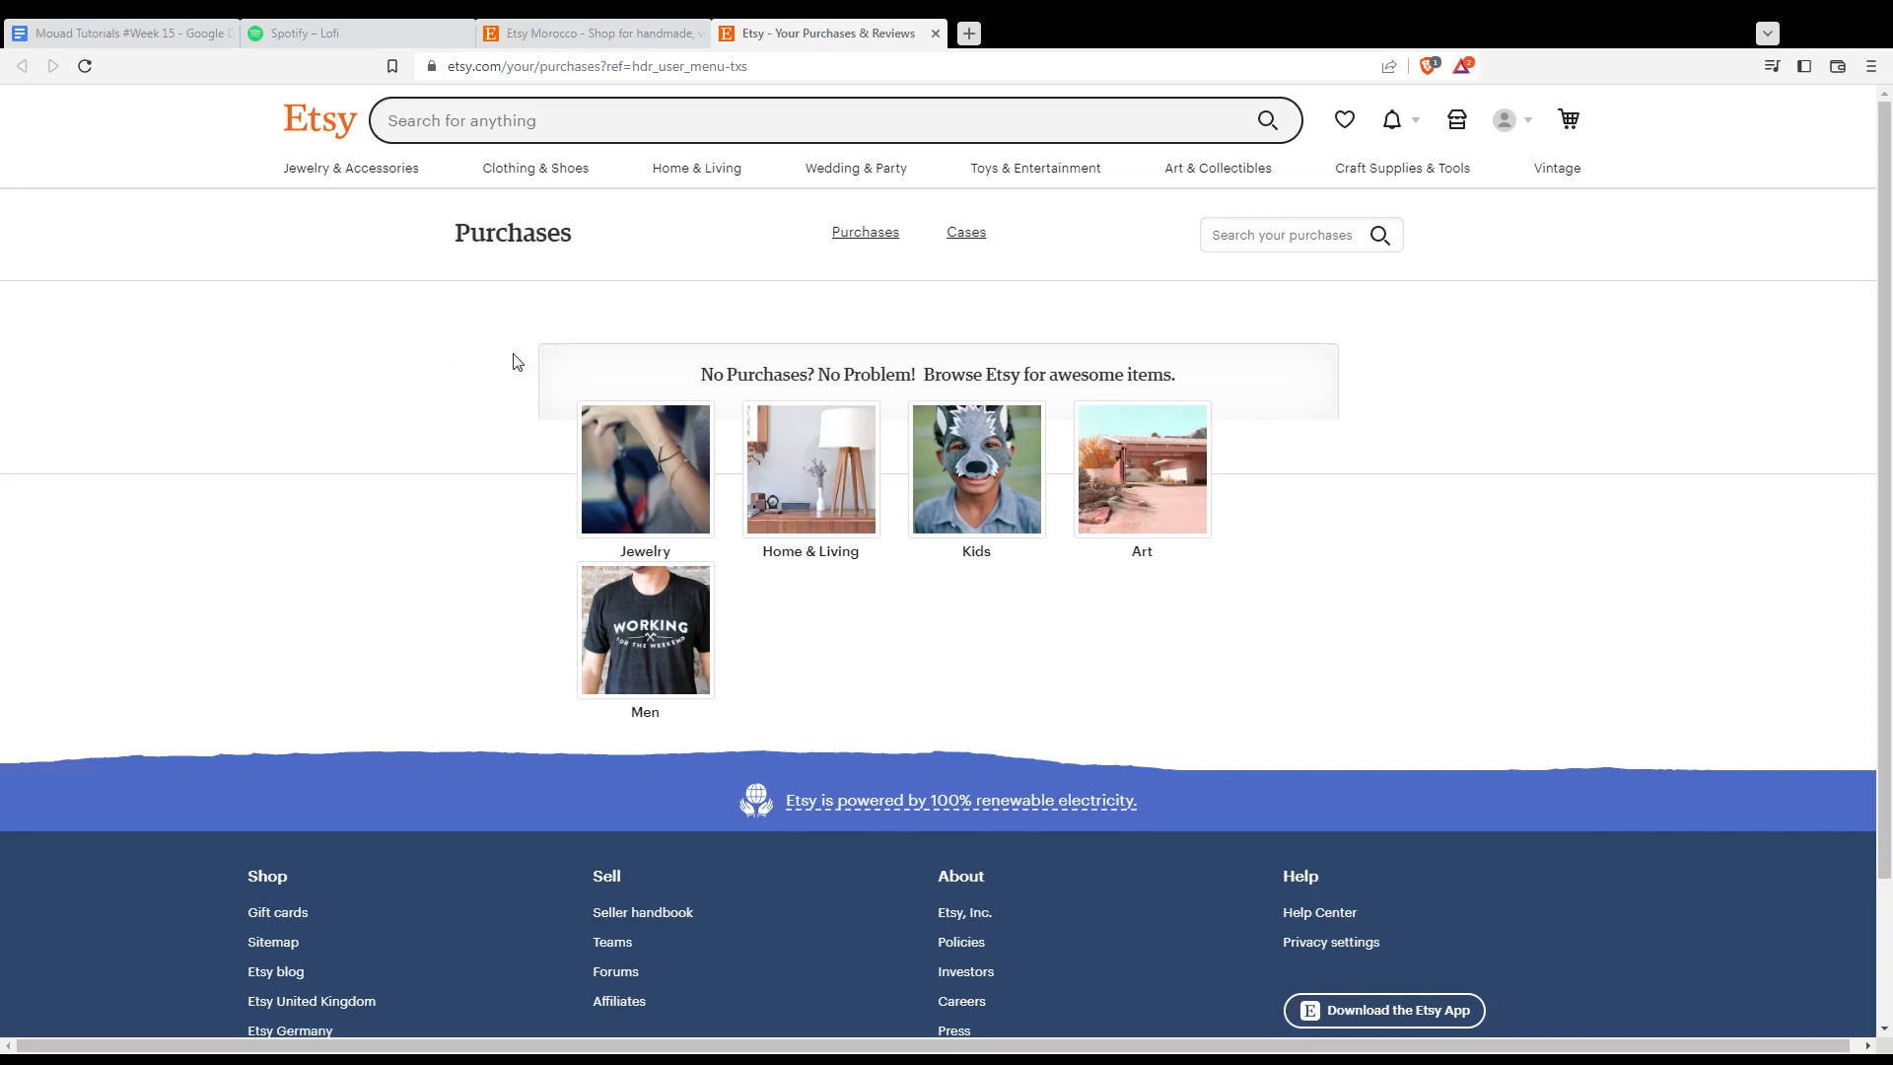
mouse_move(517, 355)
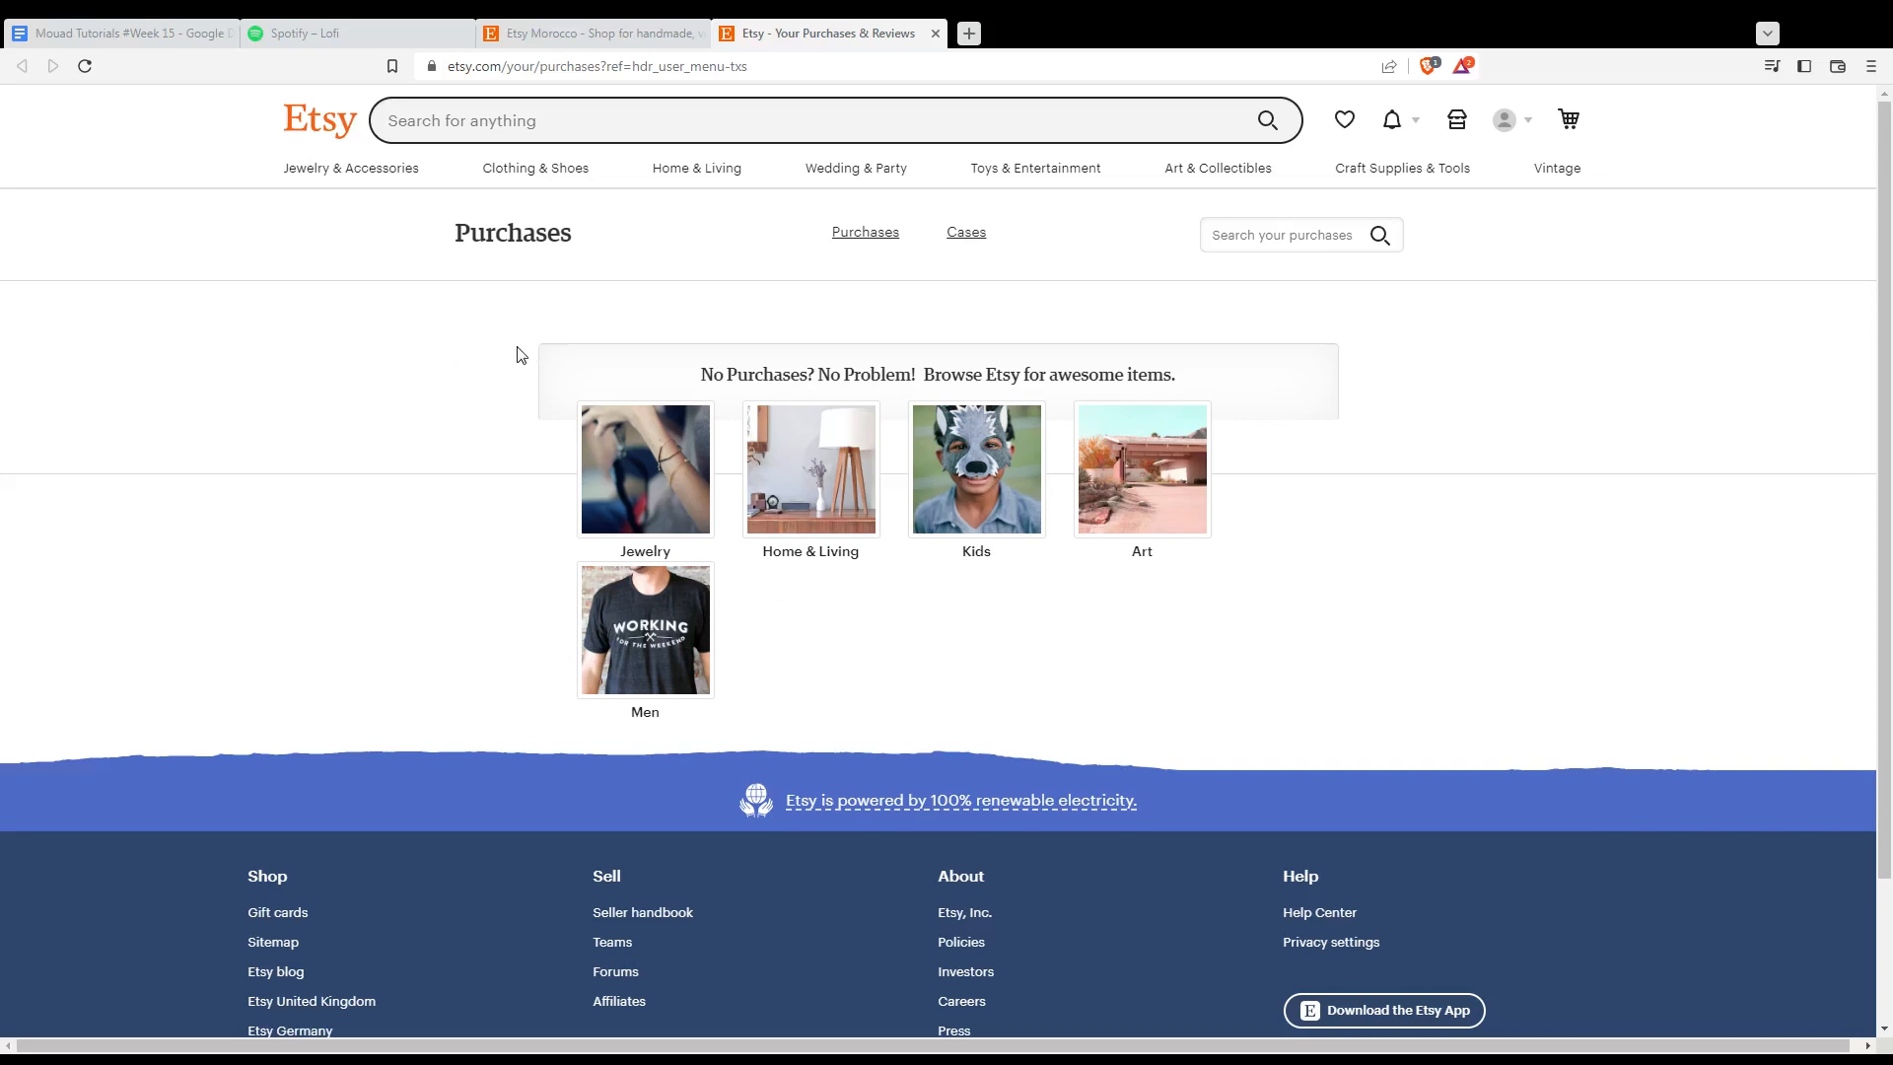
mouse_move(958, 413)
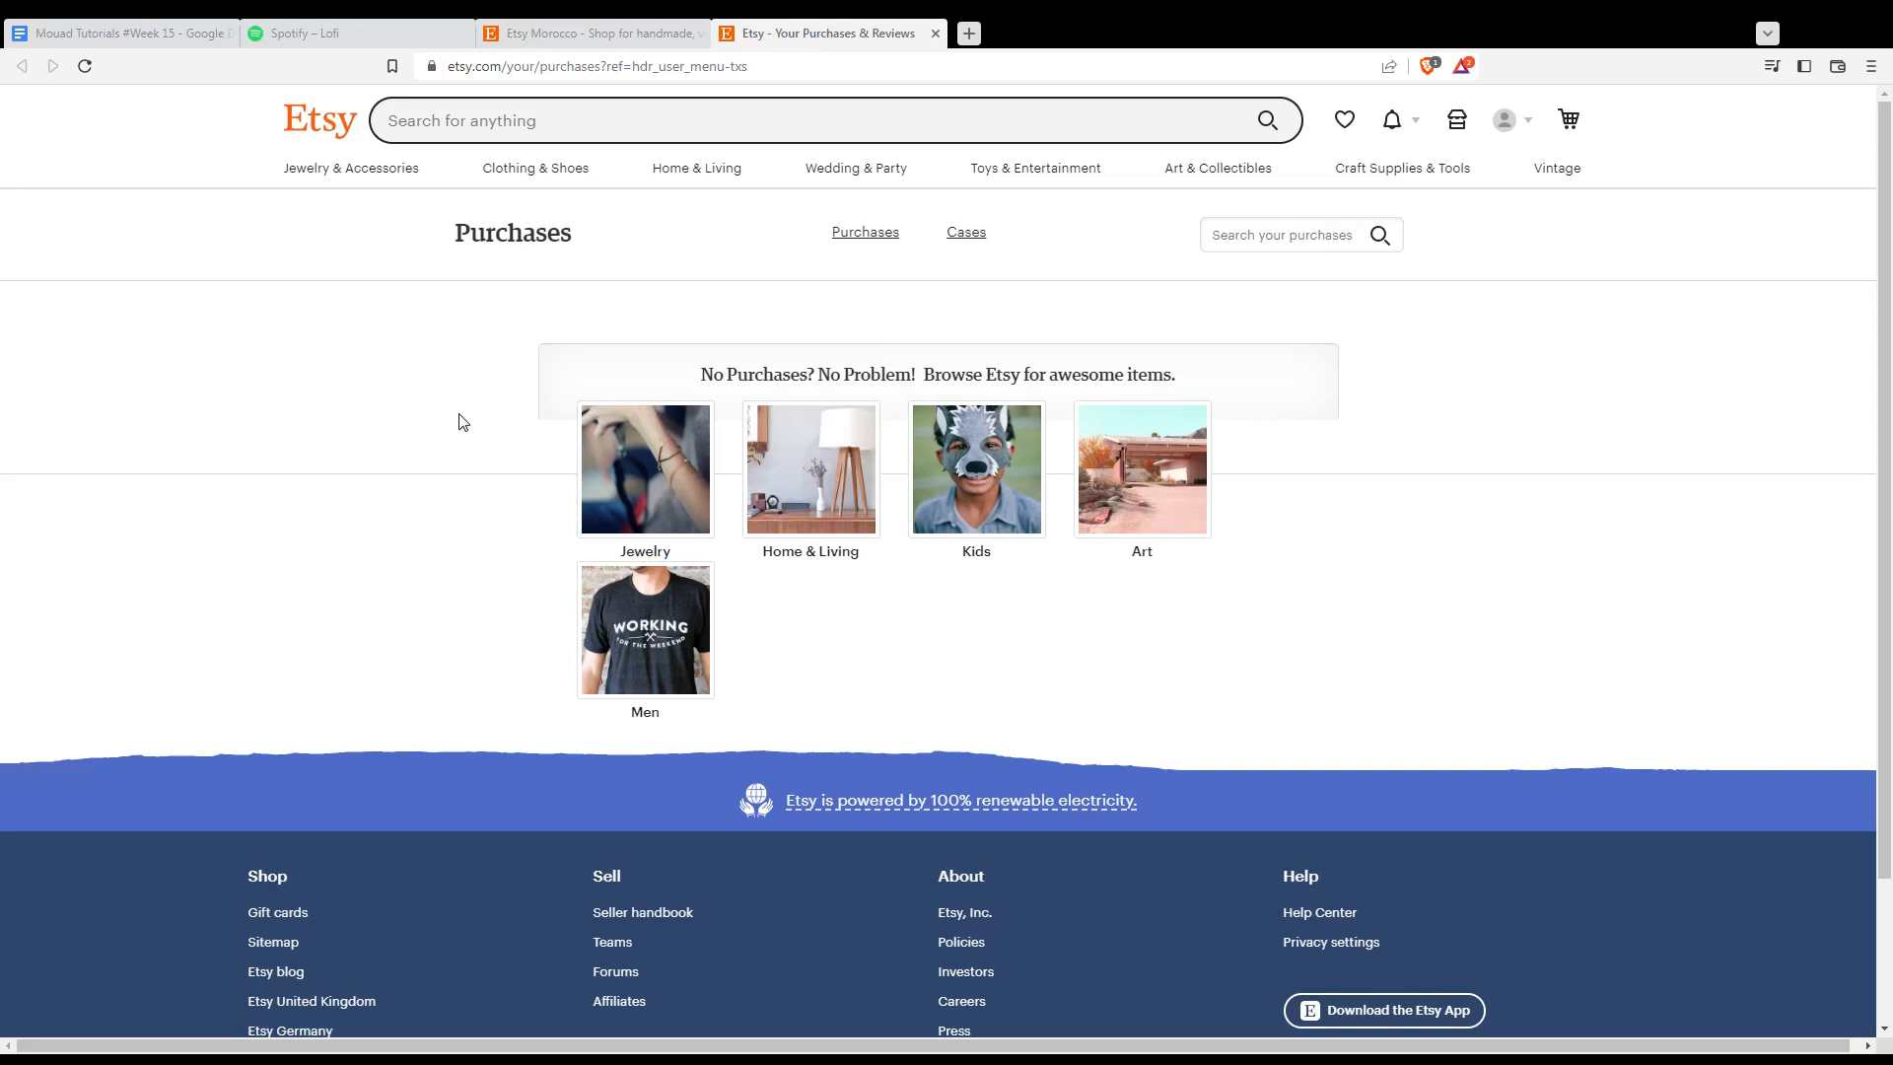
mouse_move(630, 553)
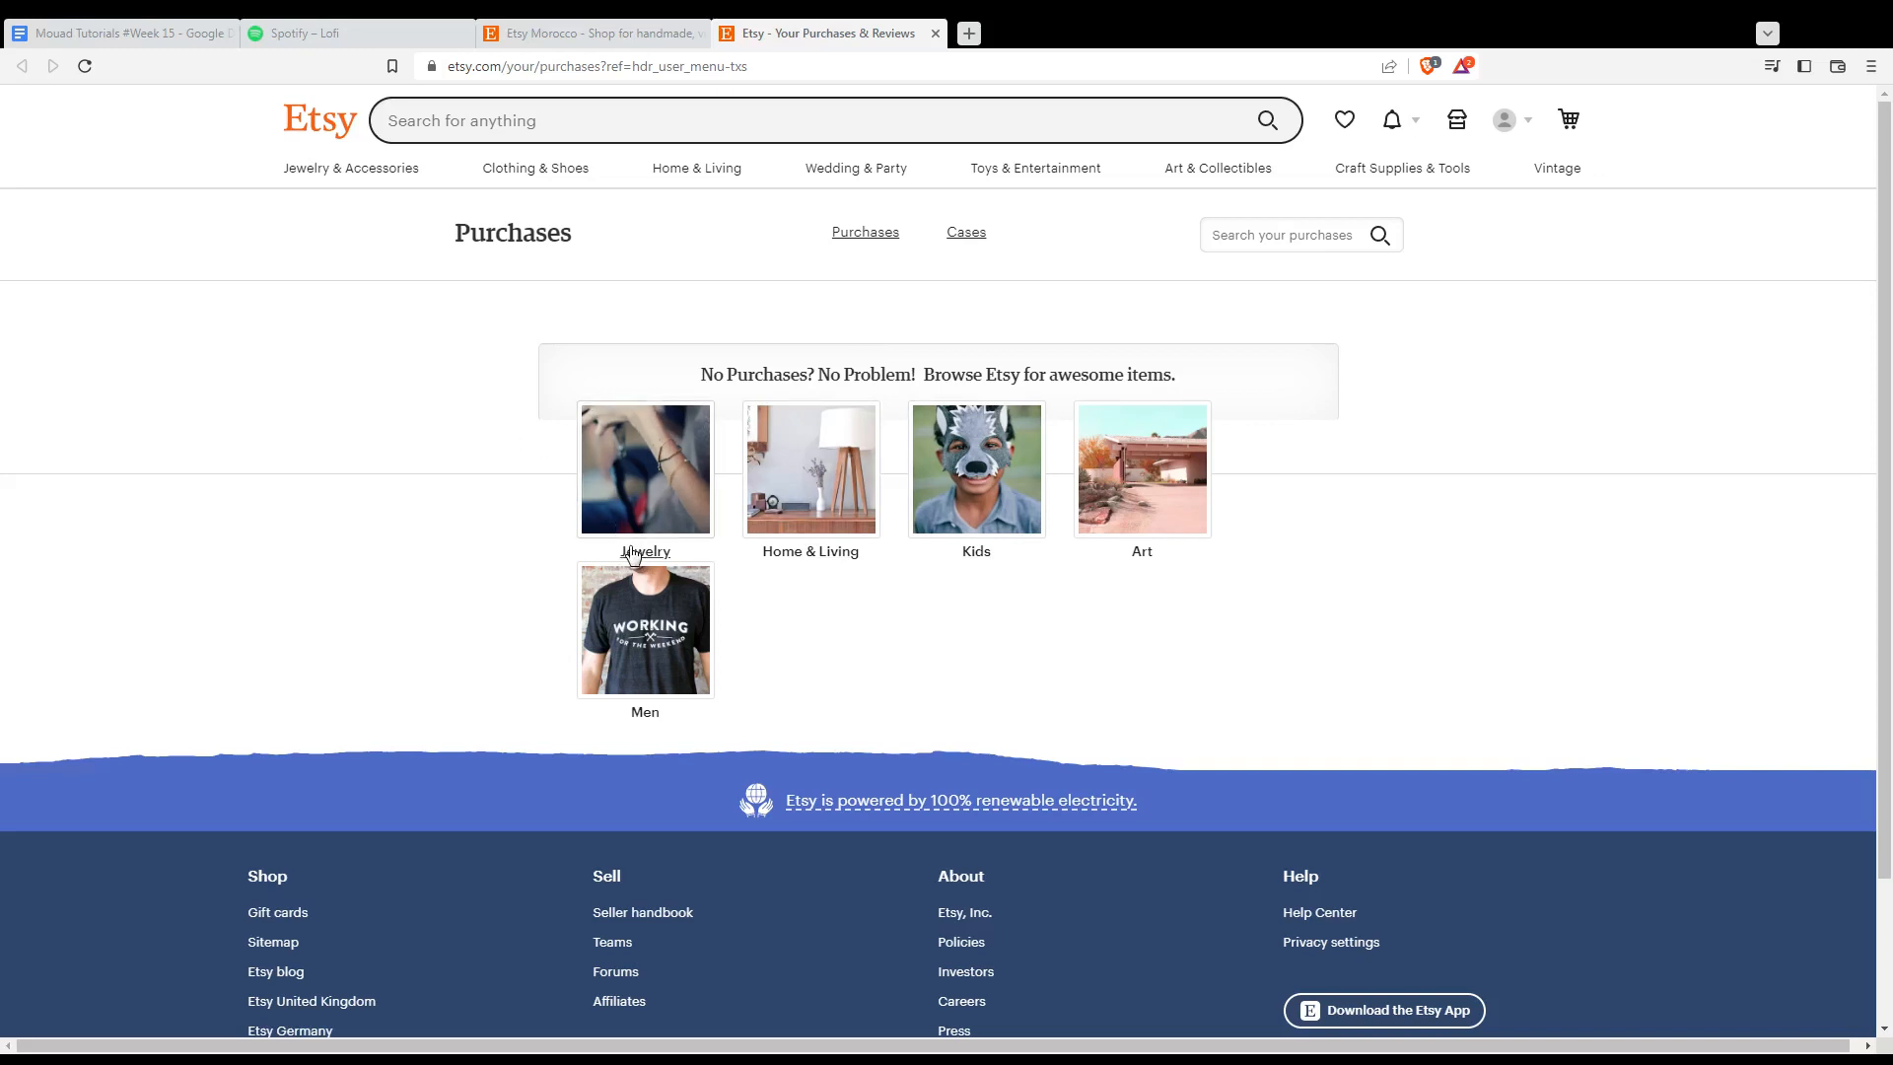
mouse_move(645, 671)
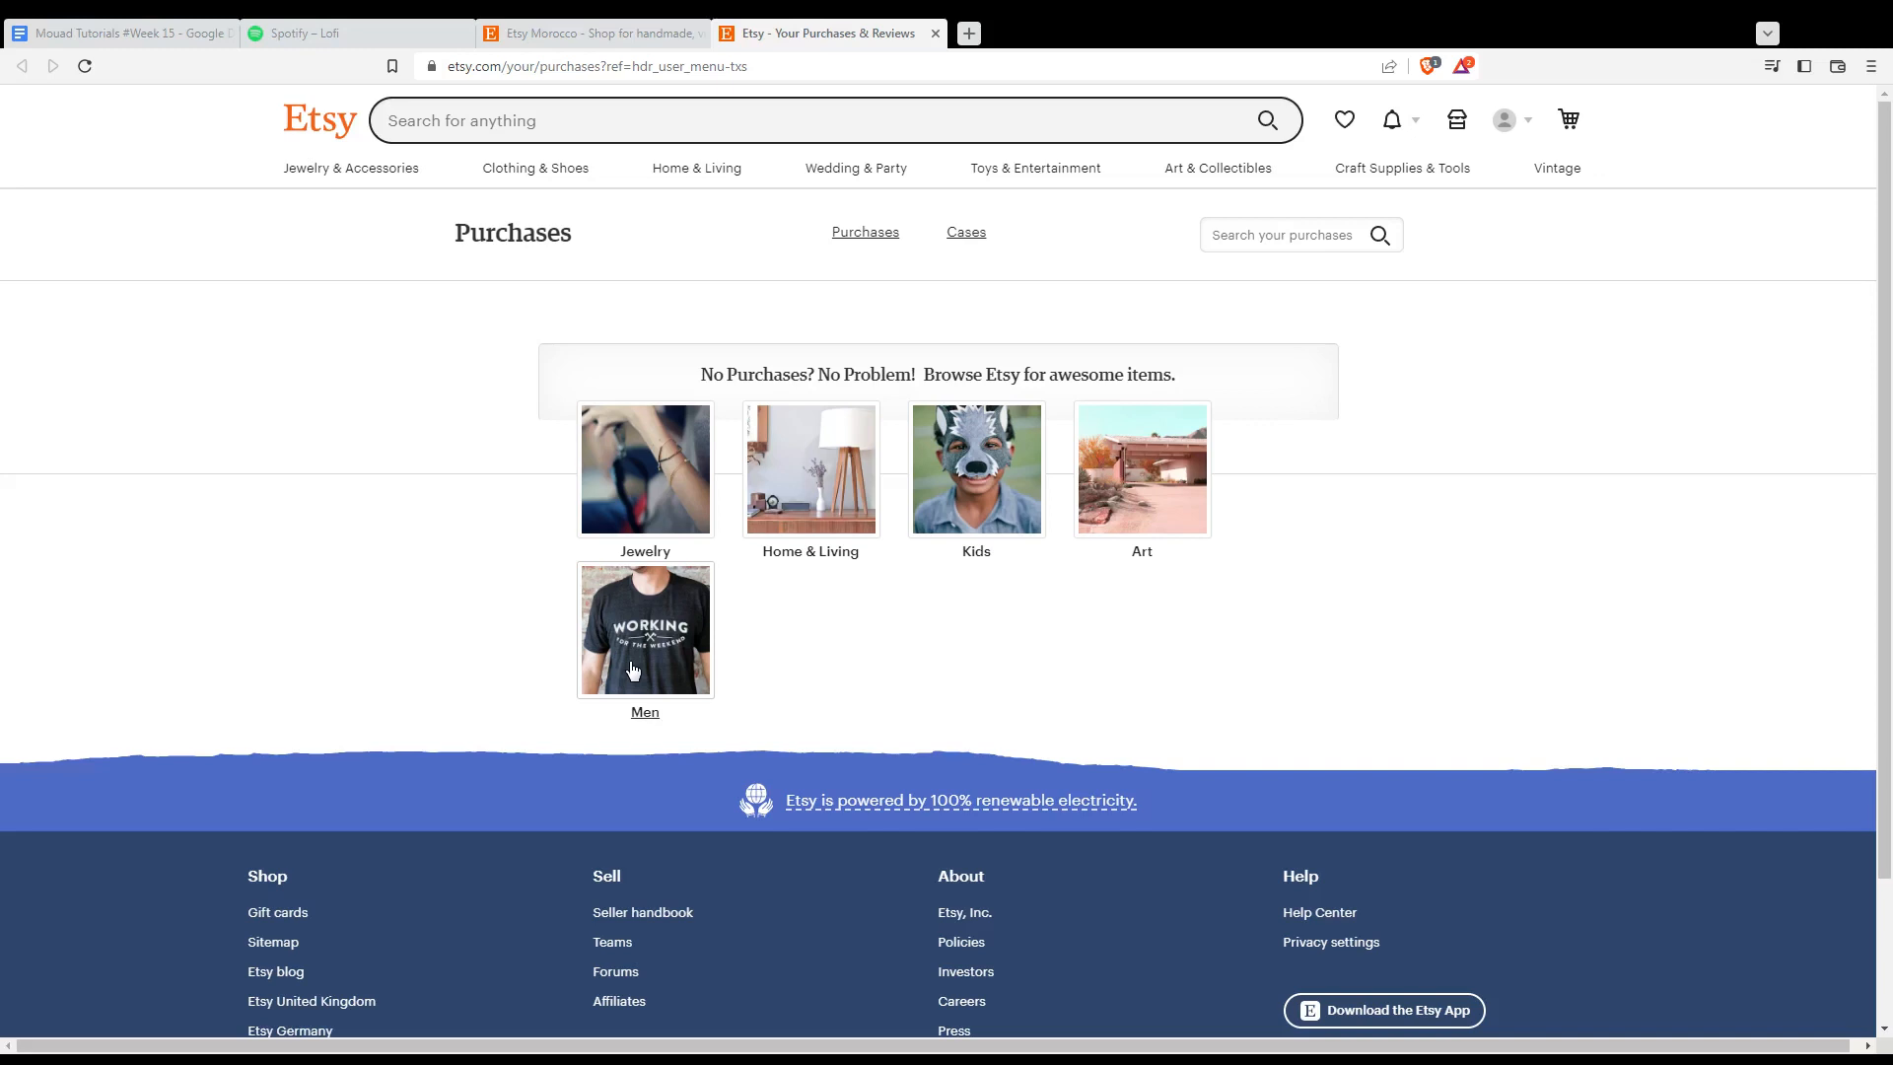
mouse_move(607, 398)
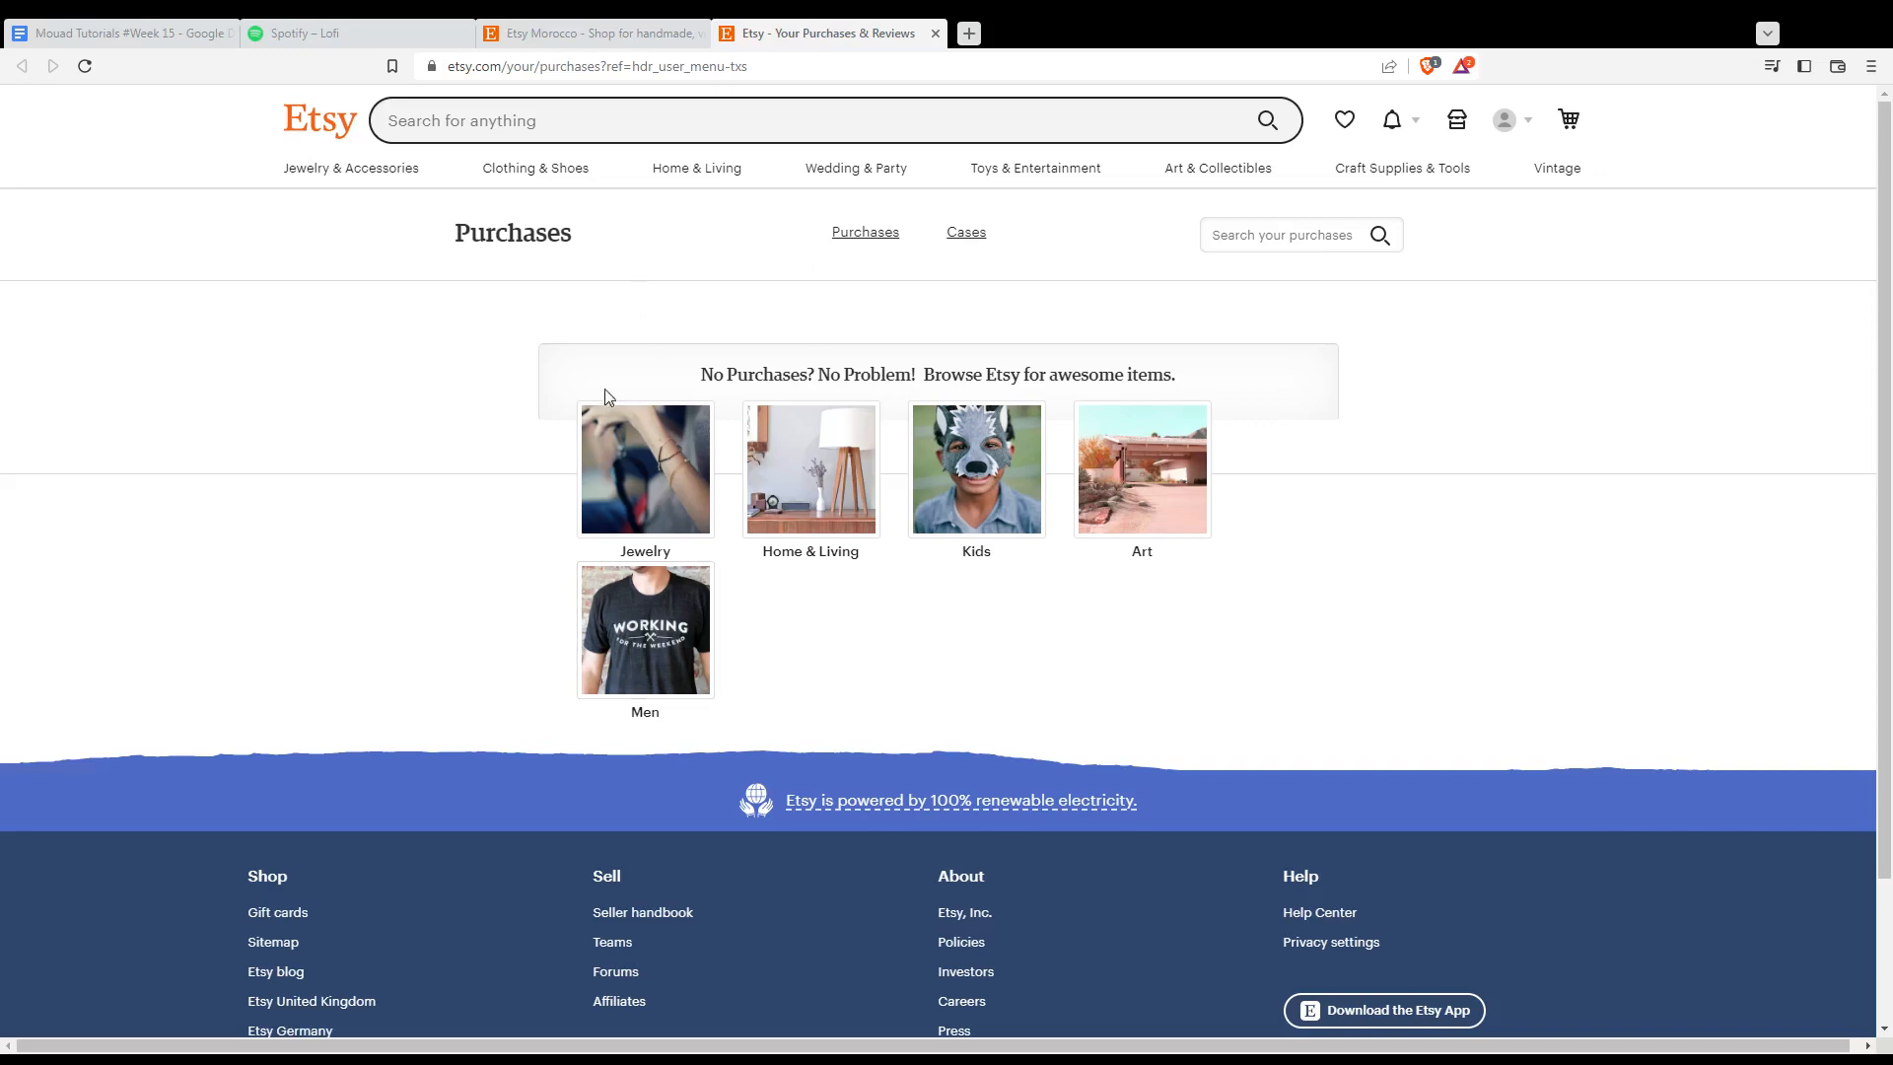
mouse_move(609, 388)
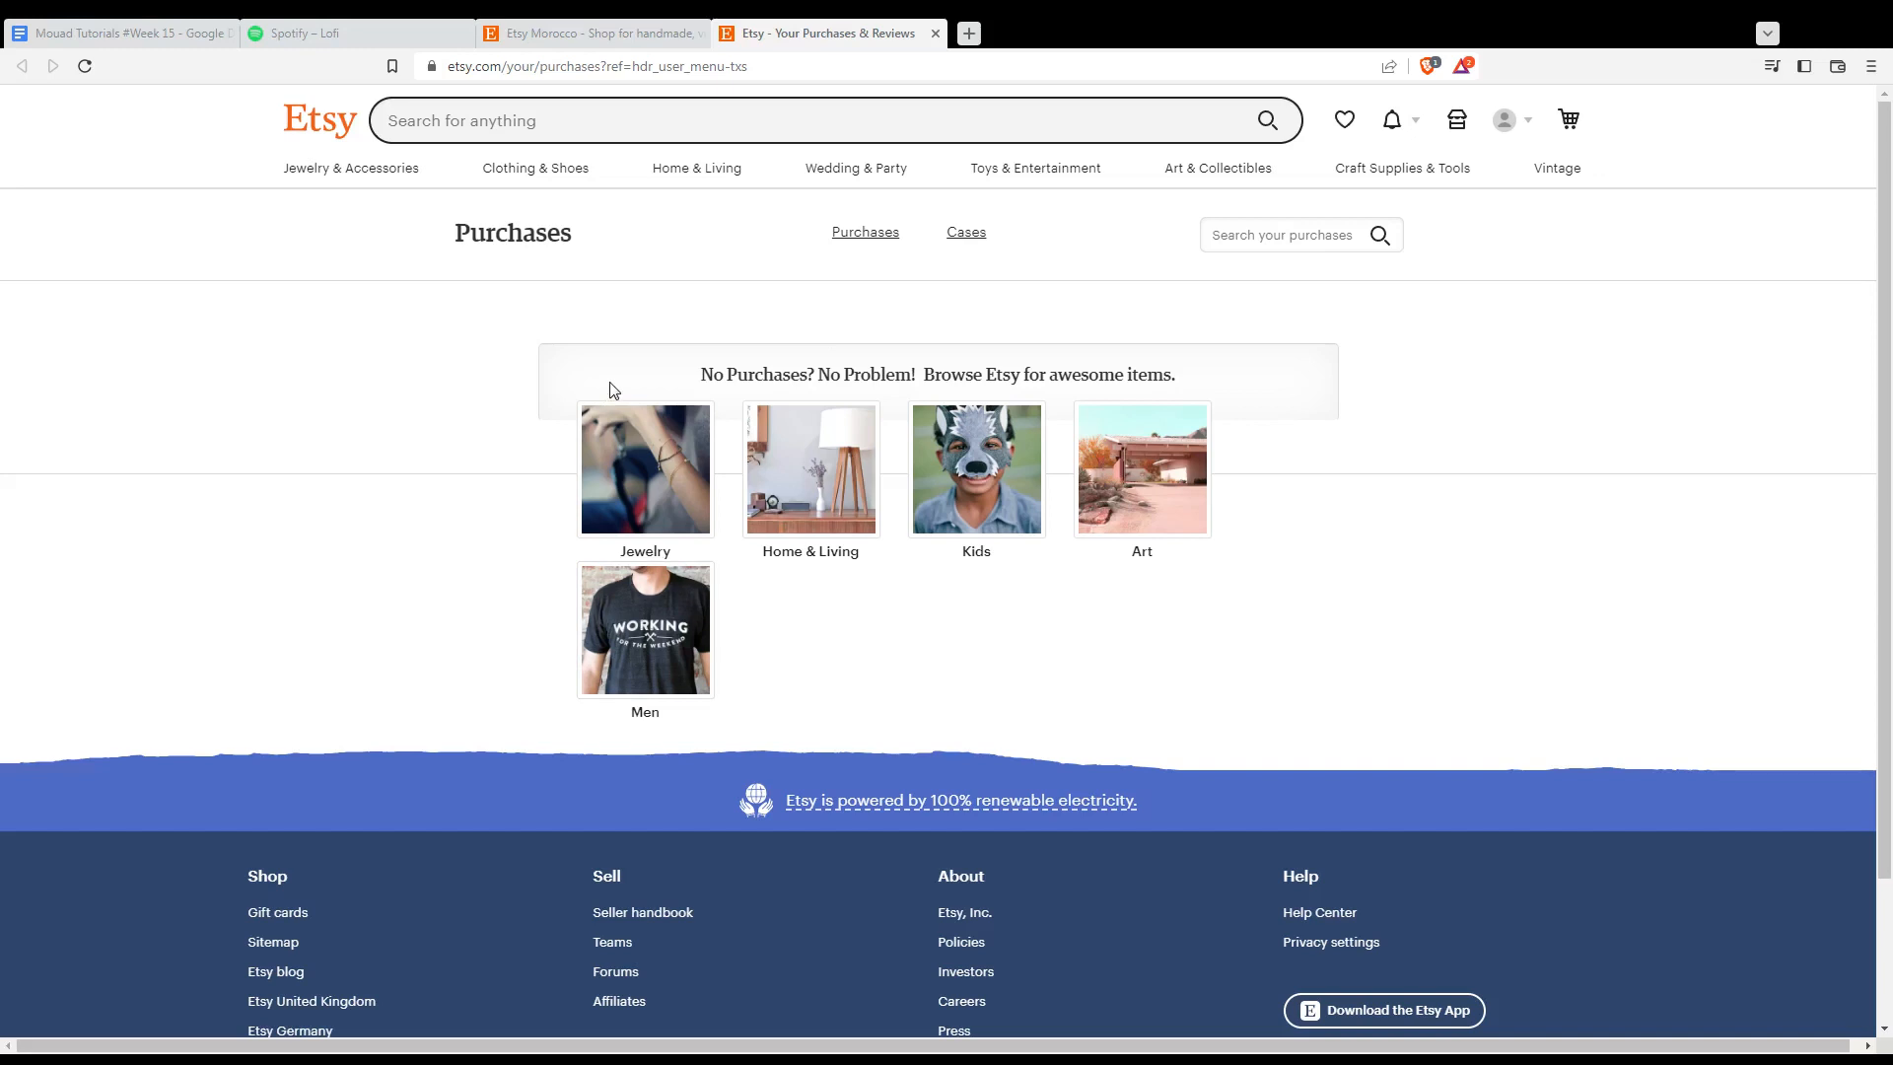
mouse_move(854, 641)
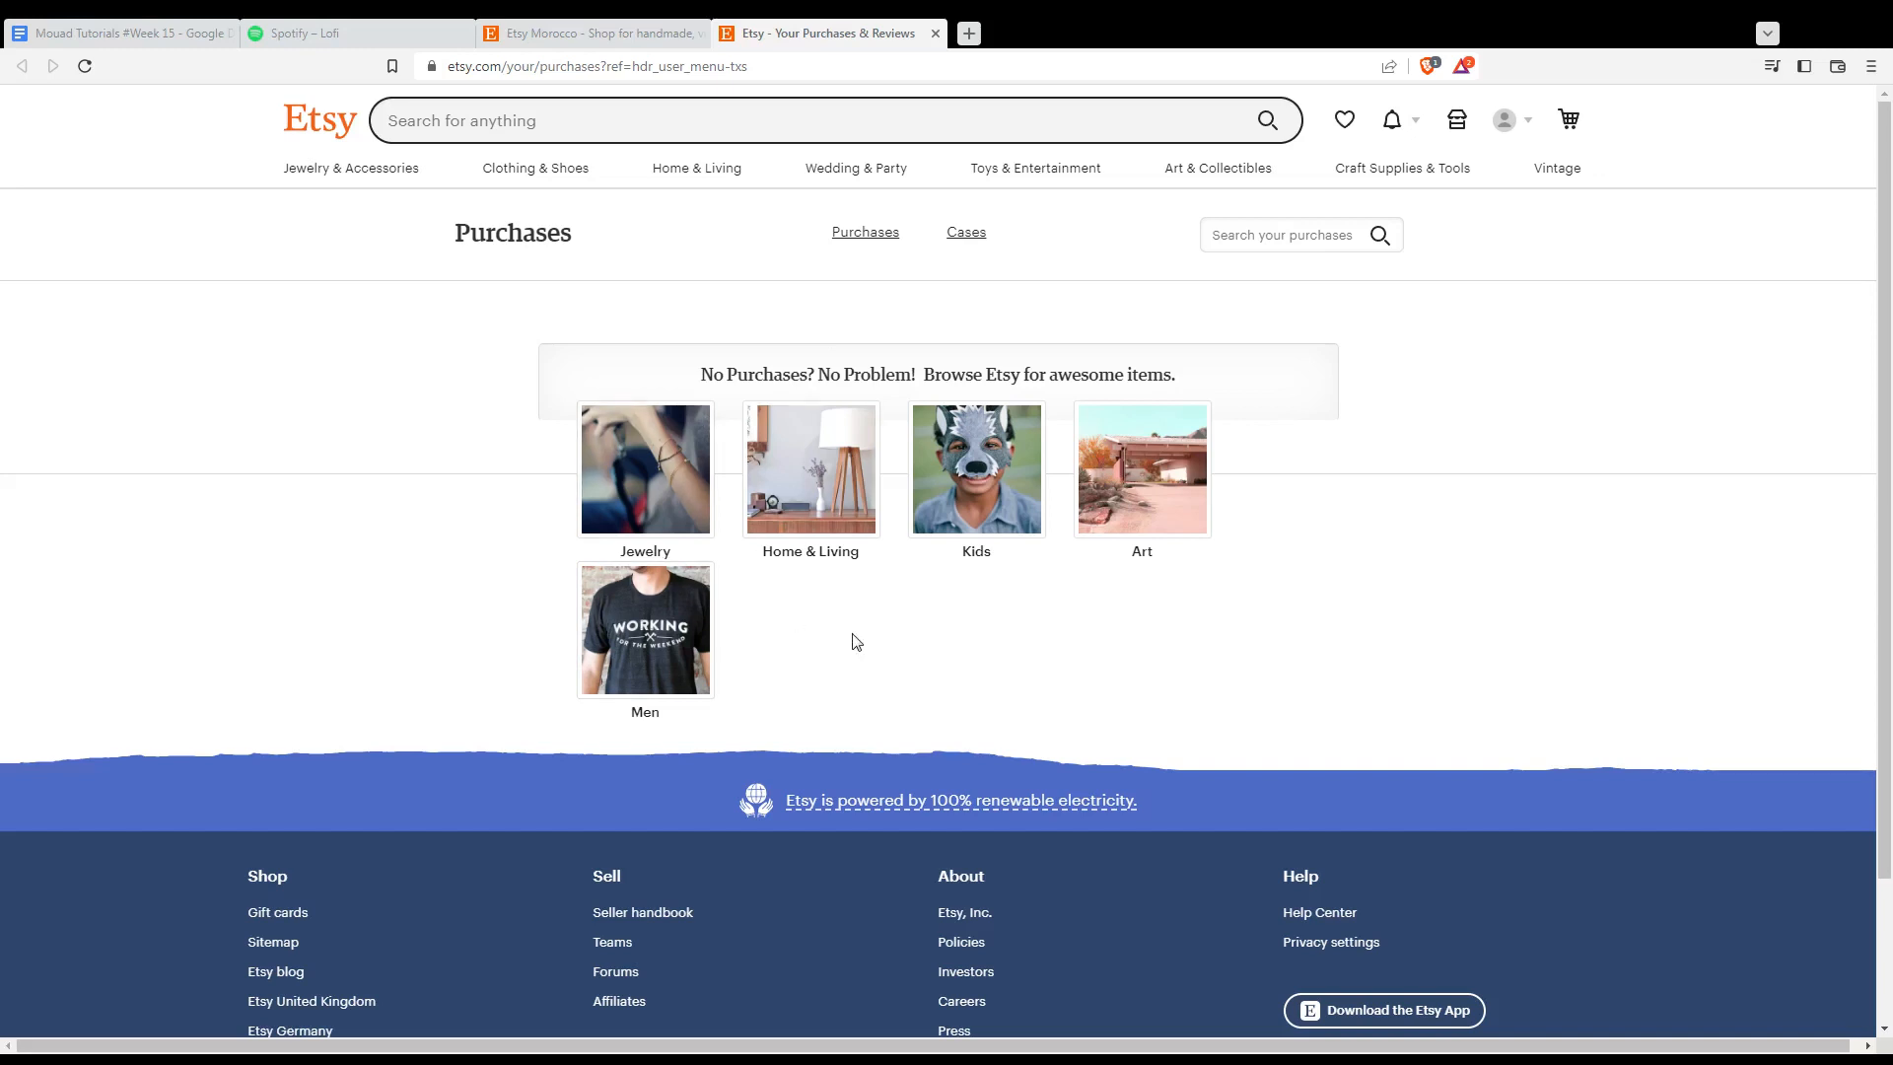